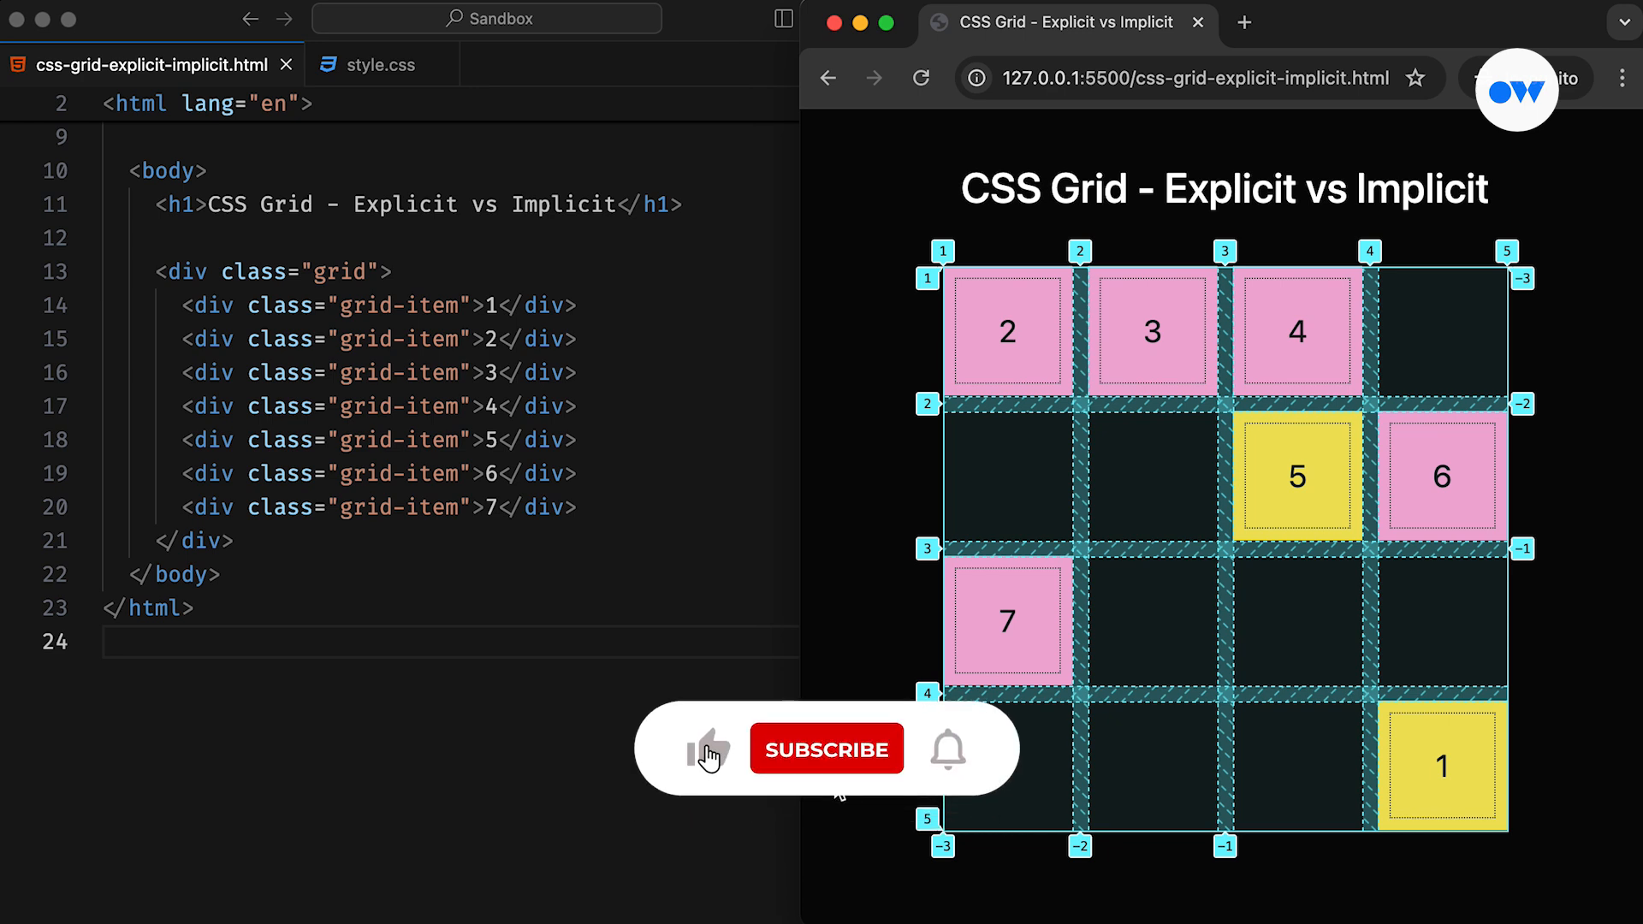
- In style.css, give .grid display: grid with a 0.75rem gap
left_click(825, 748)
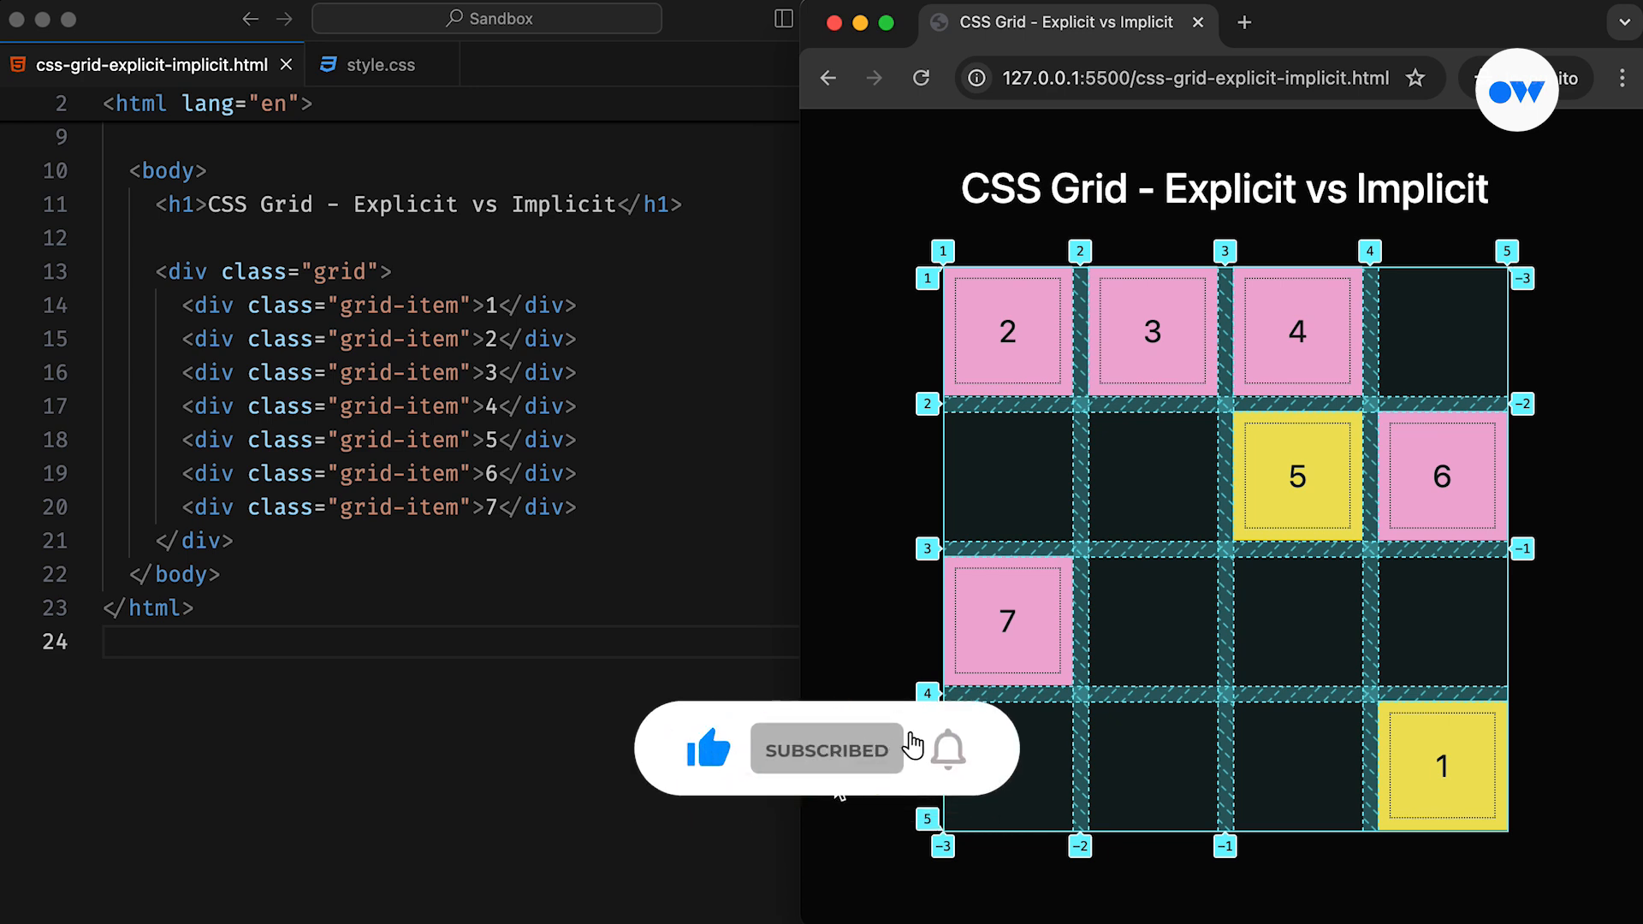
left_click(948, 750)
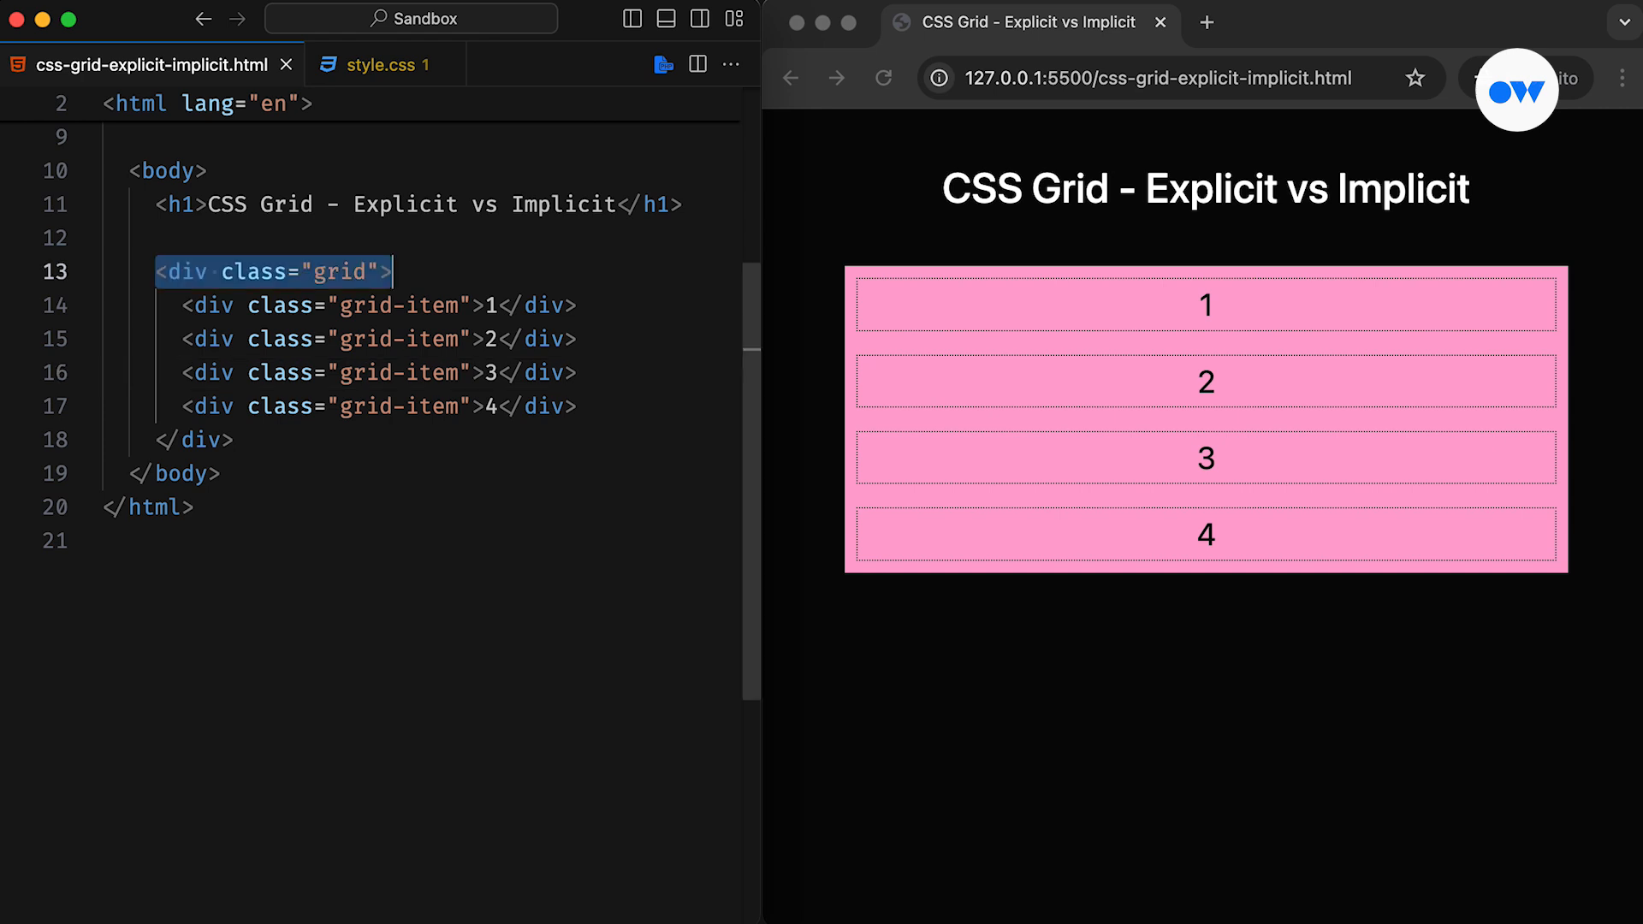
left_click(377, 63)
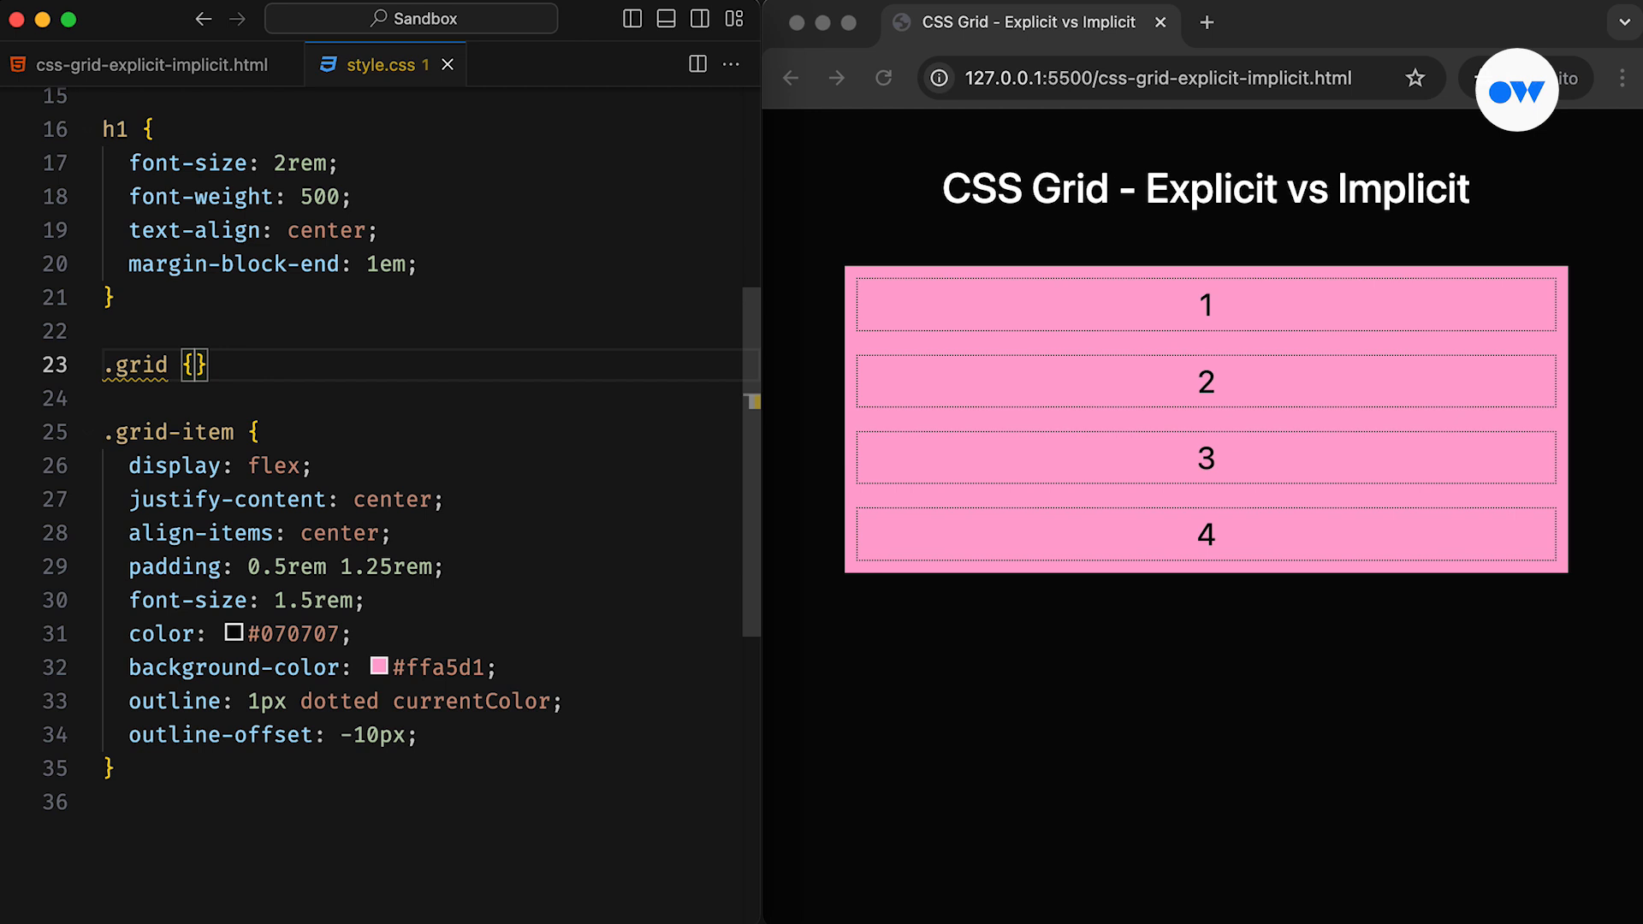
type("display: grid;")
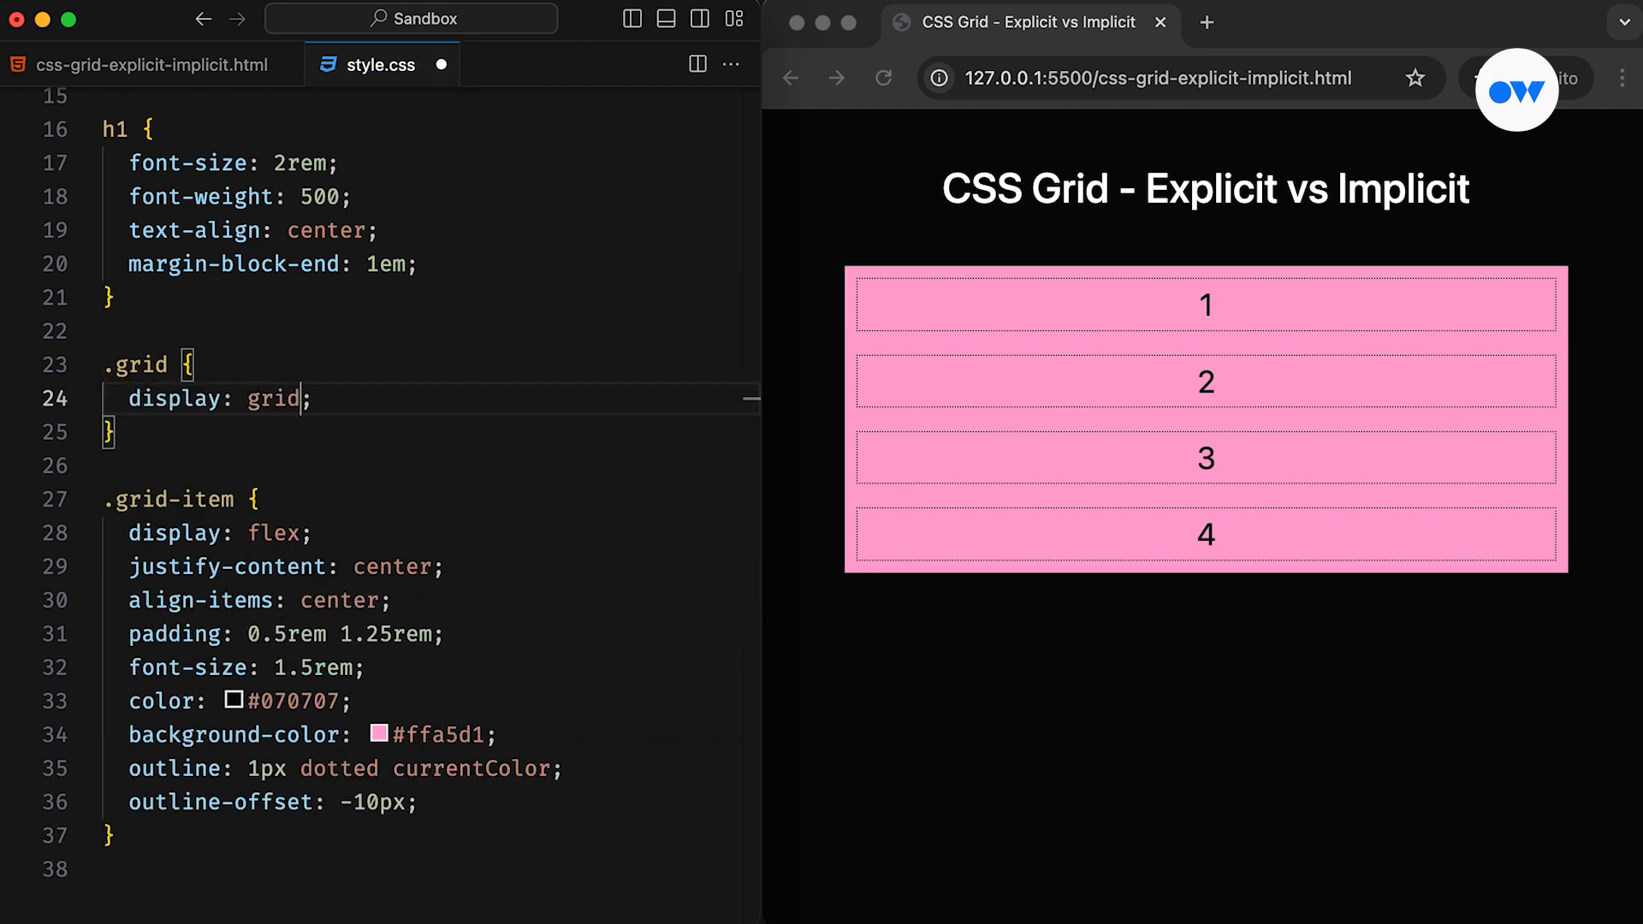
type("gap: 0;")
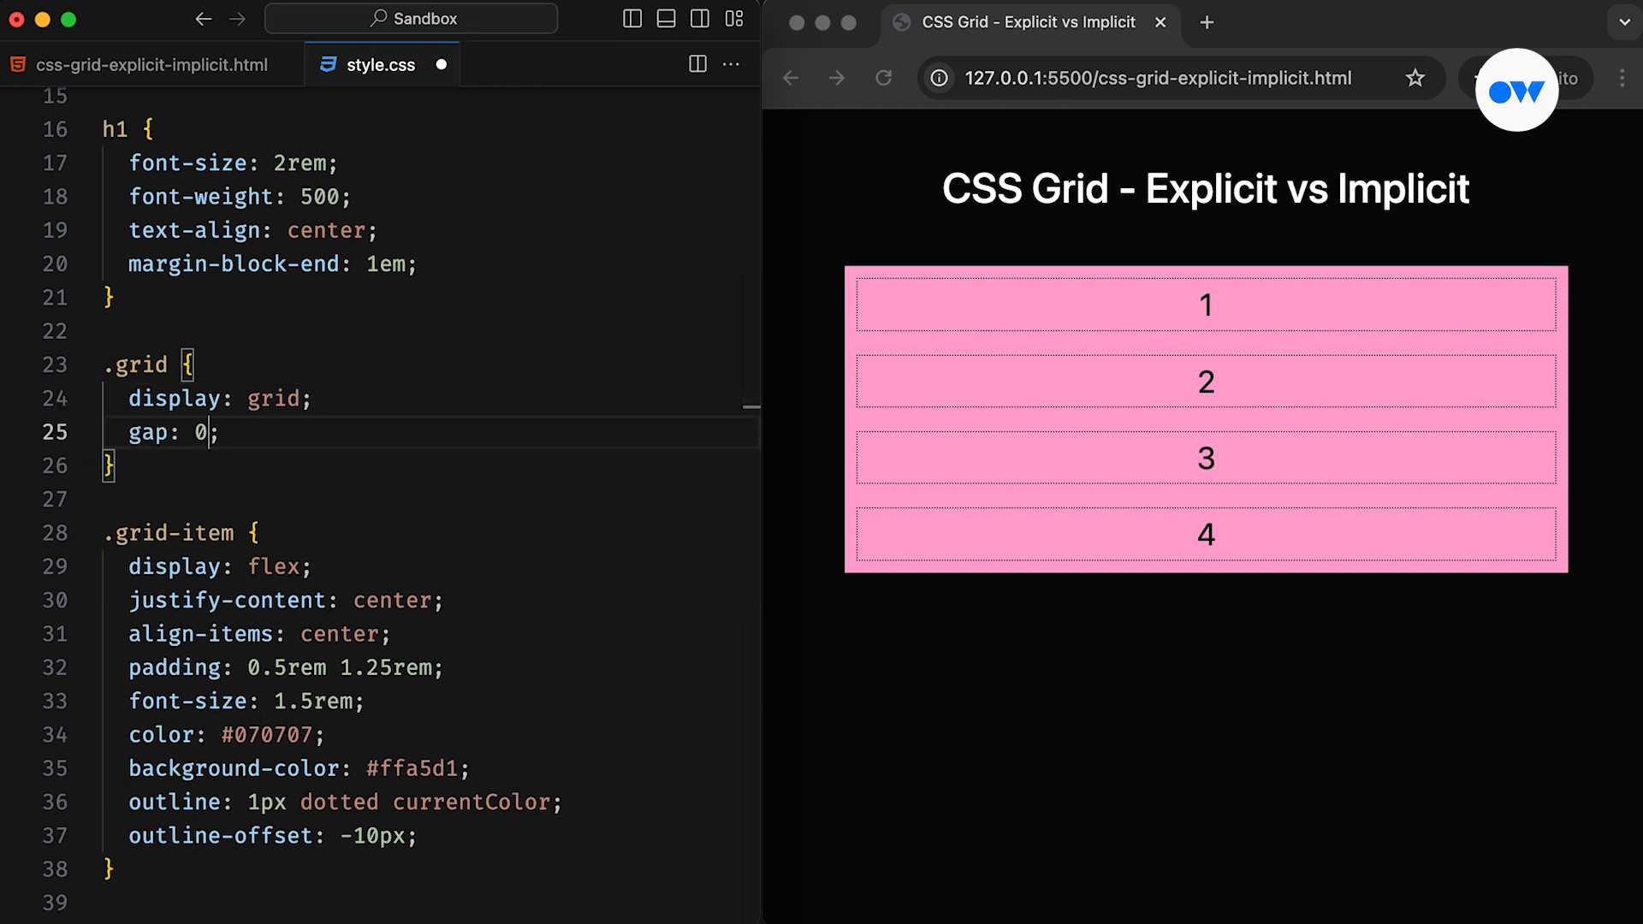
type("0.75rem")
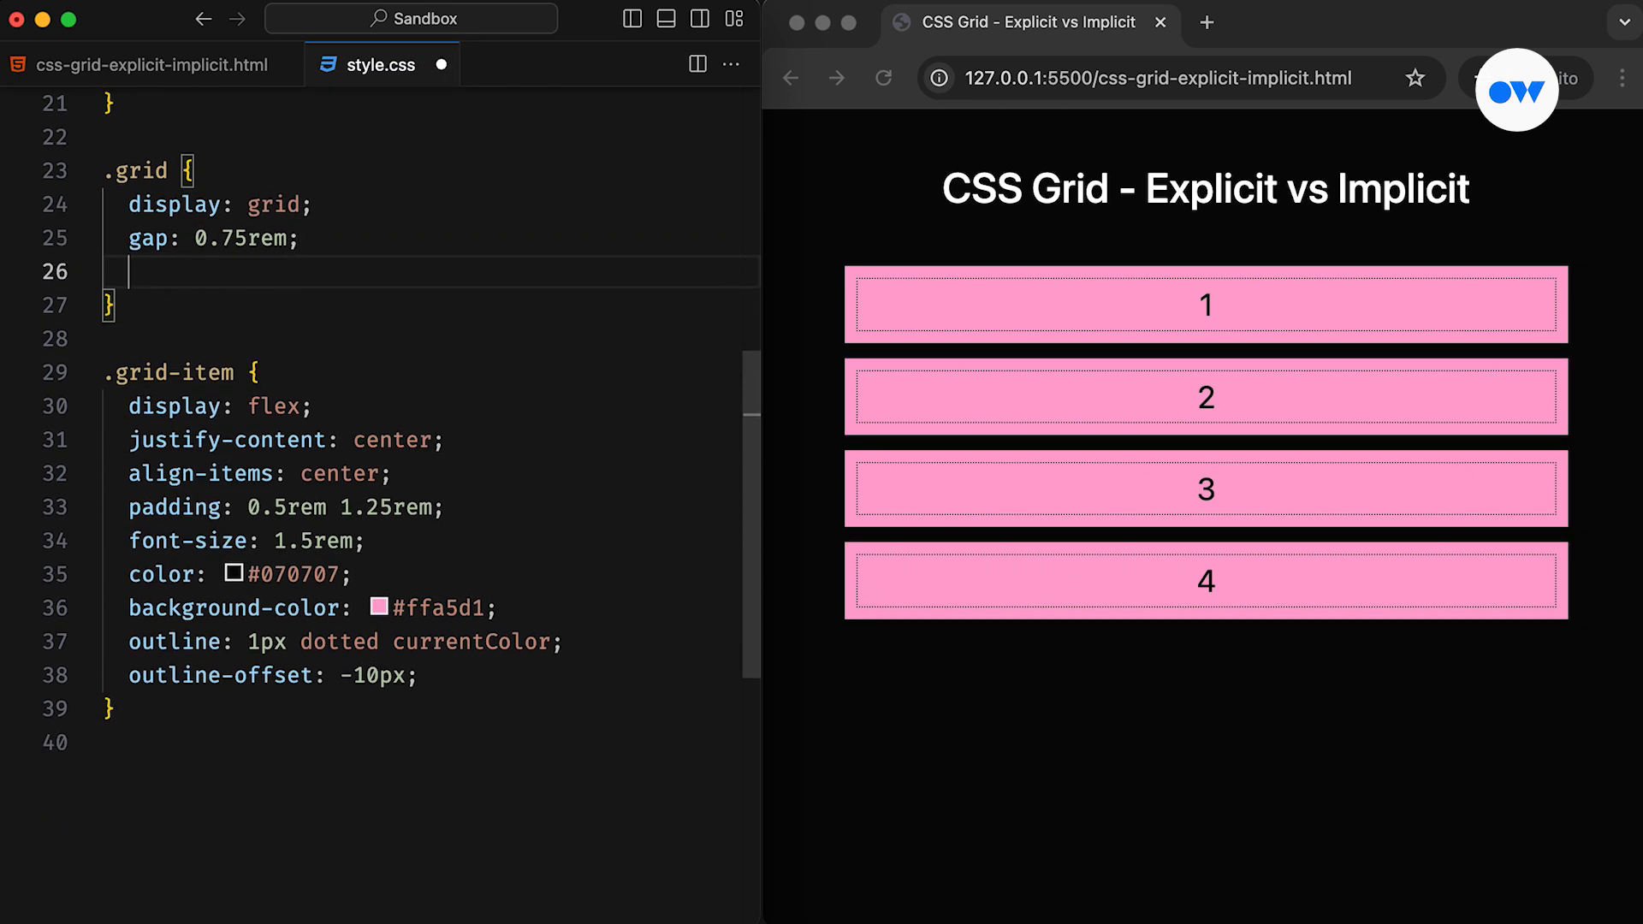
- Define two 100px columns and two 100px rows with repeat(2, 100px) and save
type("grid-template-columns: repeat(2, 100px);")
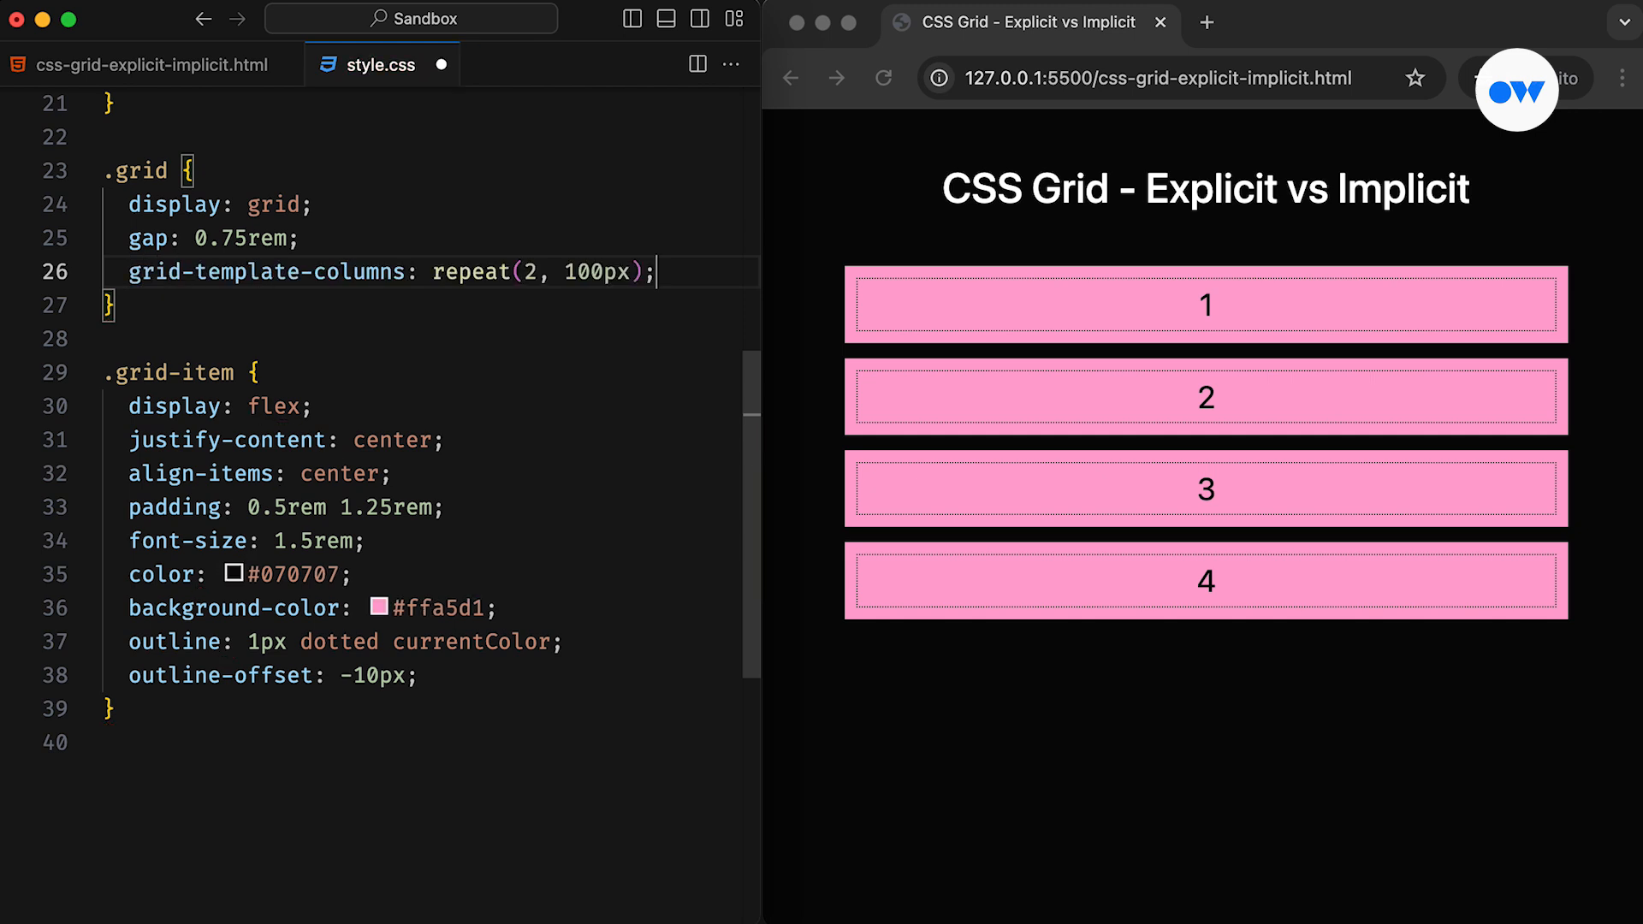
type("grid-template-rows: ;")
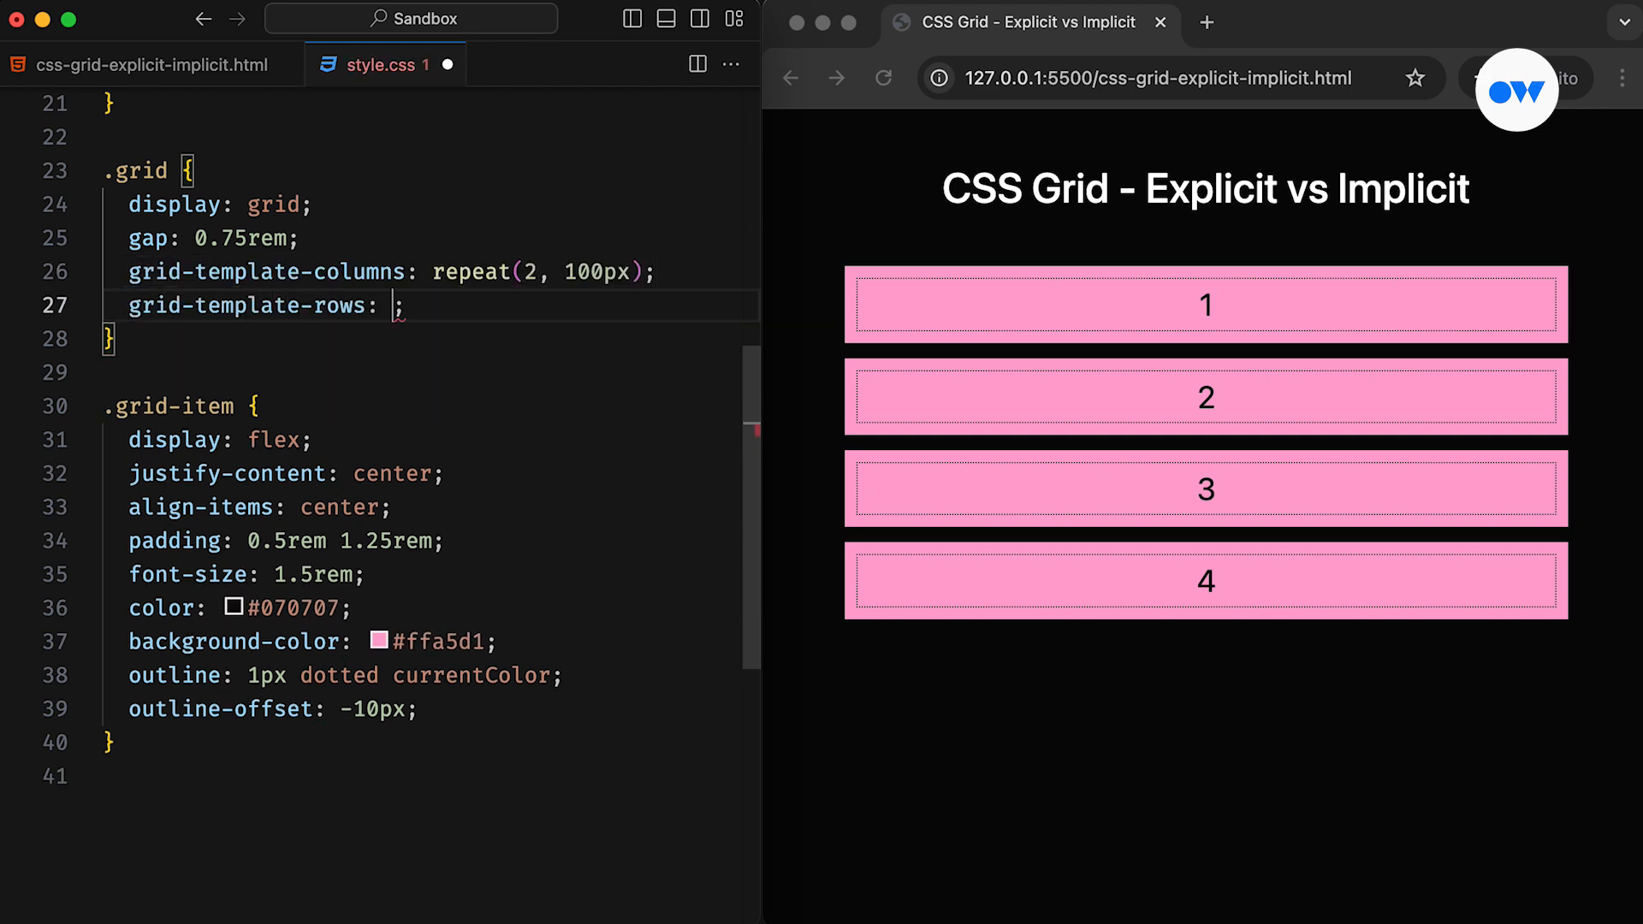
type("repeat(2, 100px)")
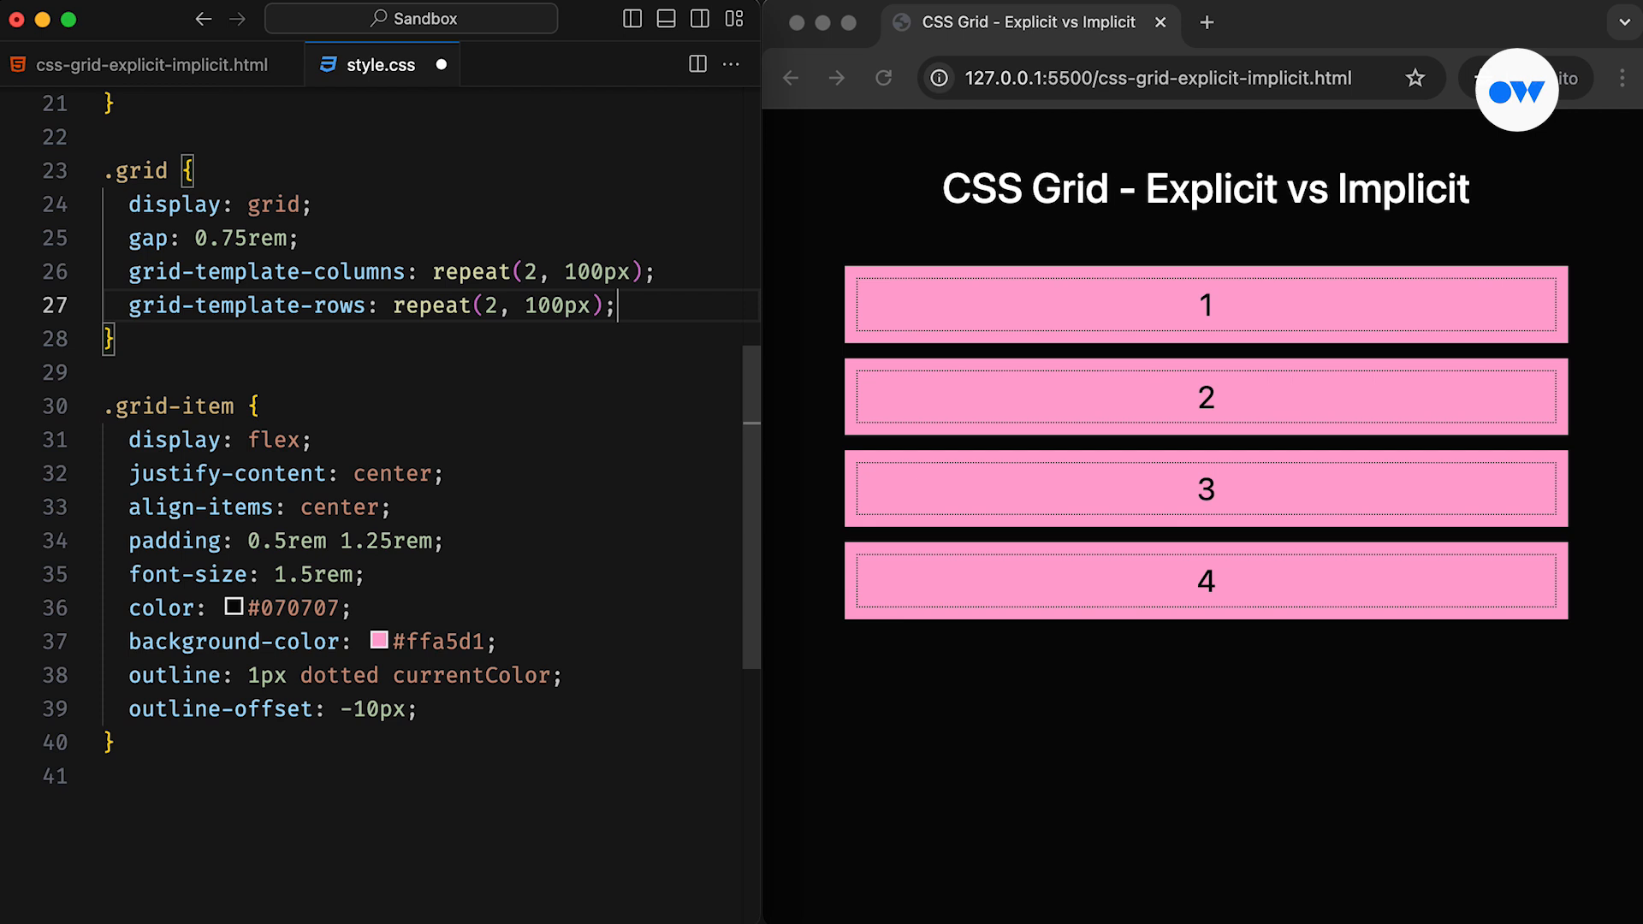
key("cmd+s")
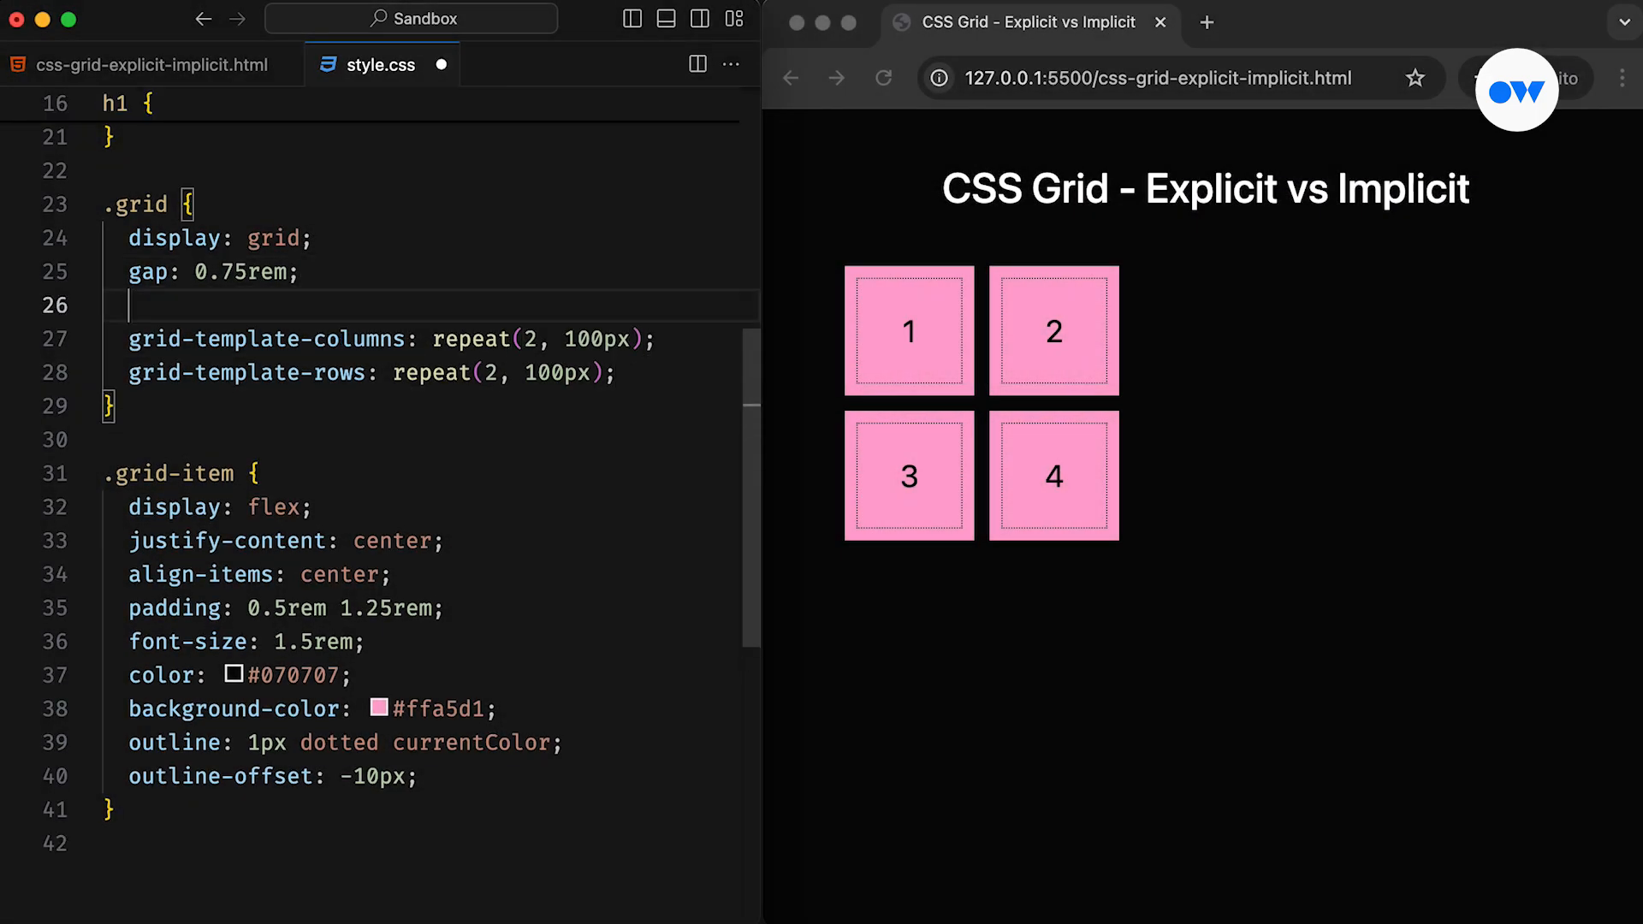
- Centre the grid with justify-content: center, then return to the HTML file
type("justify")
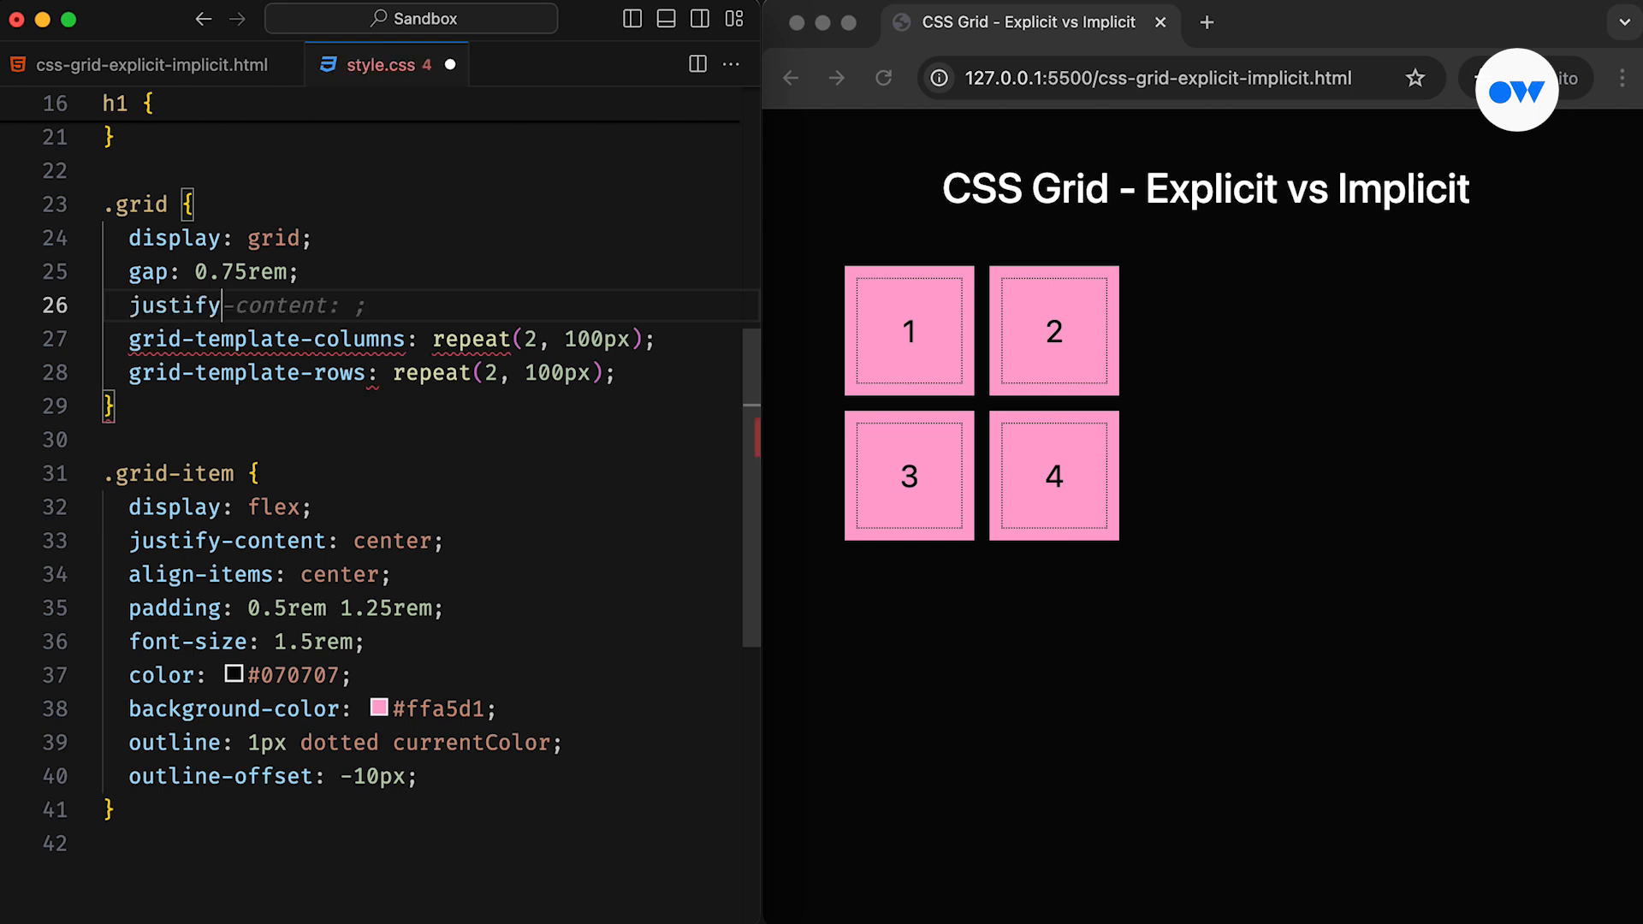
type("center;")
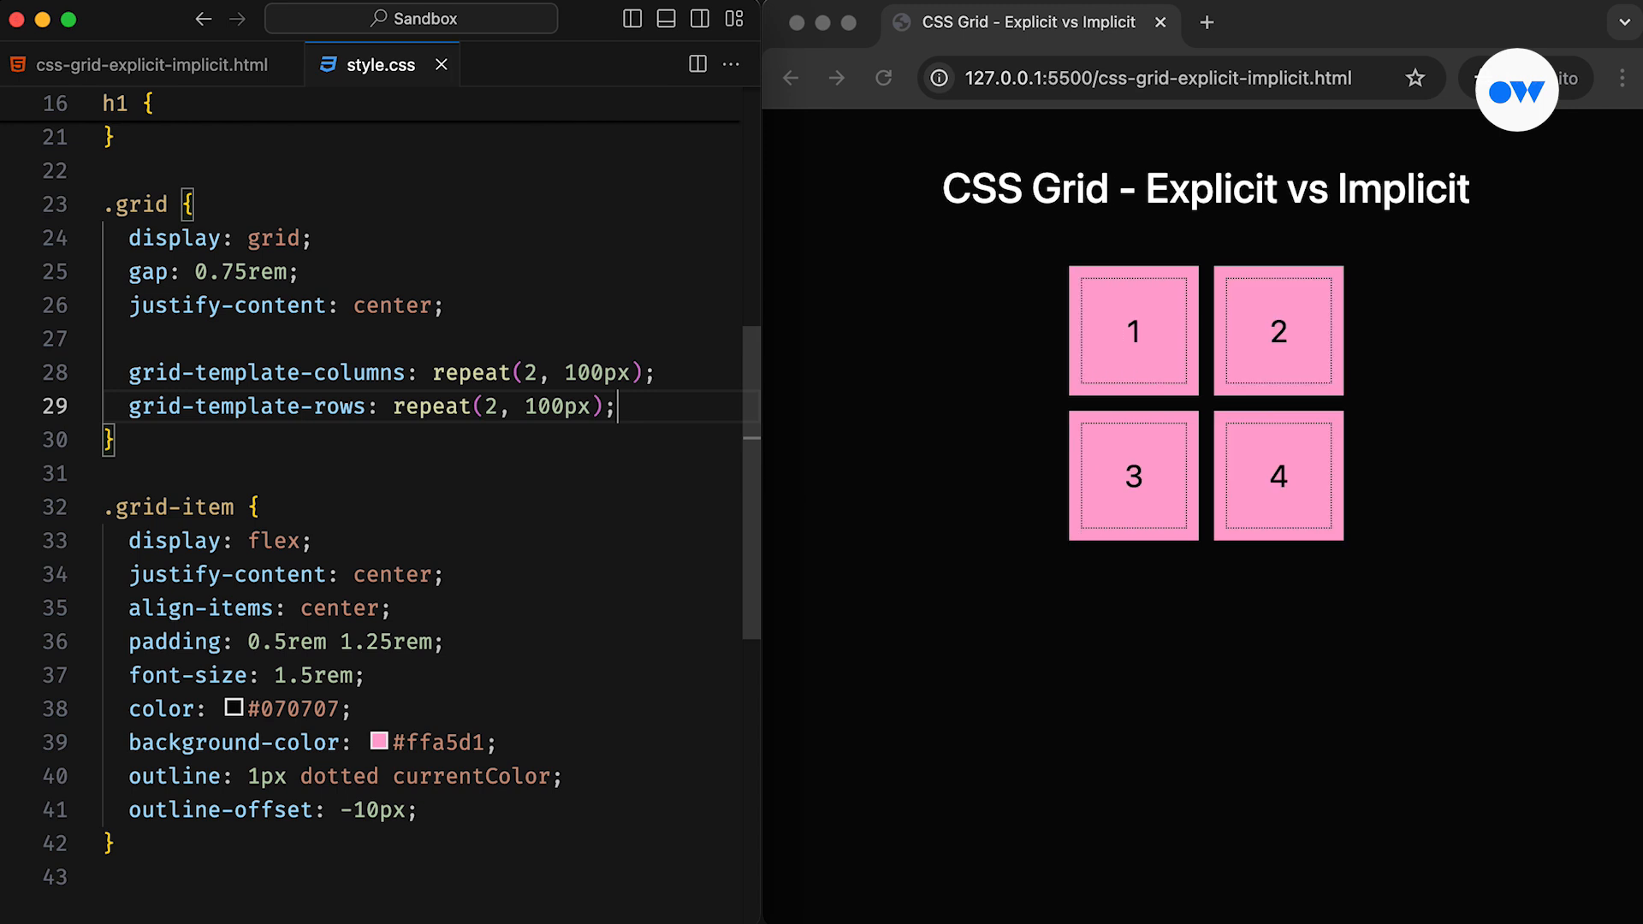
left_click(147, 64)
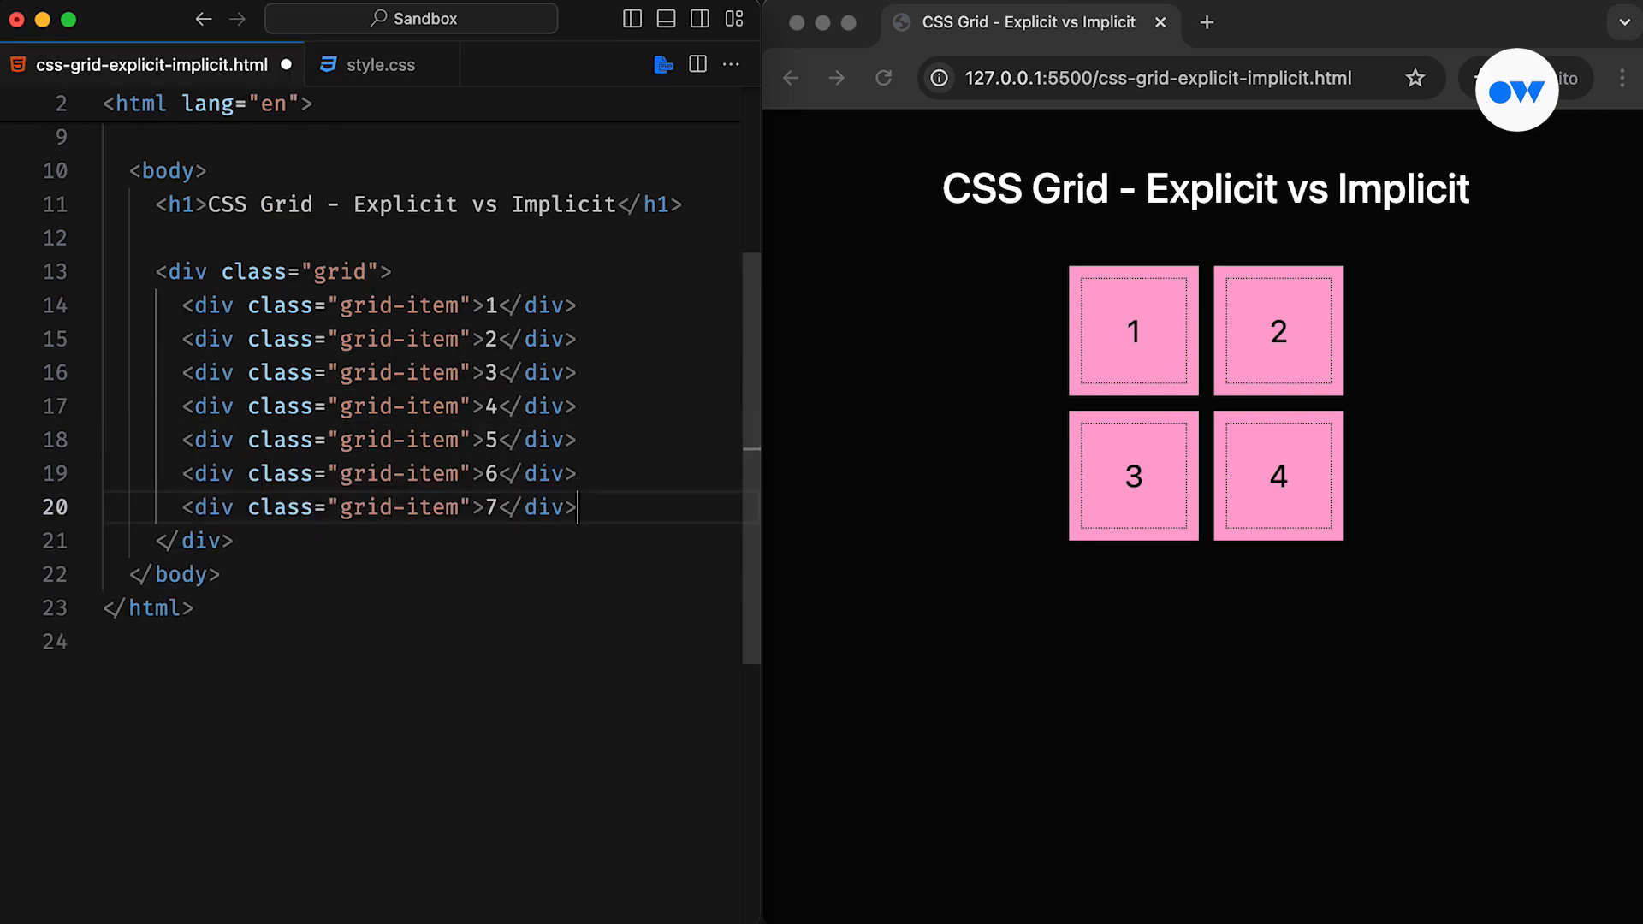
- Save the HTML with the new grid items 5–7 and return to the stylesheet
key("cmd+s")
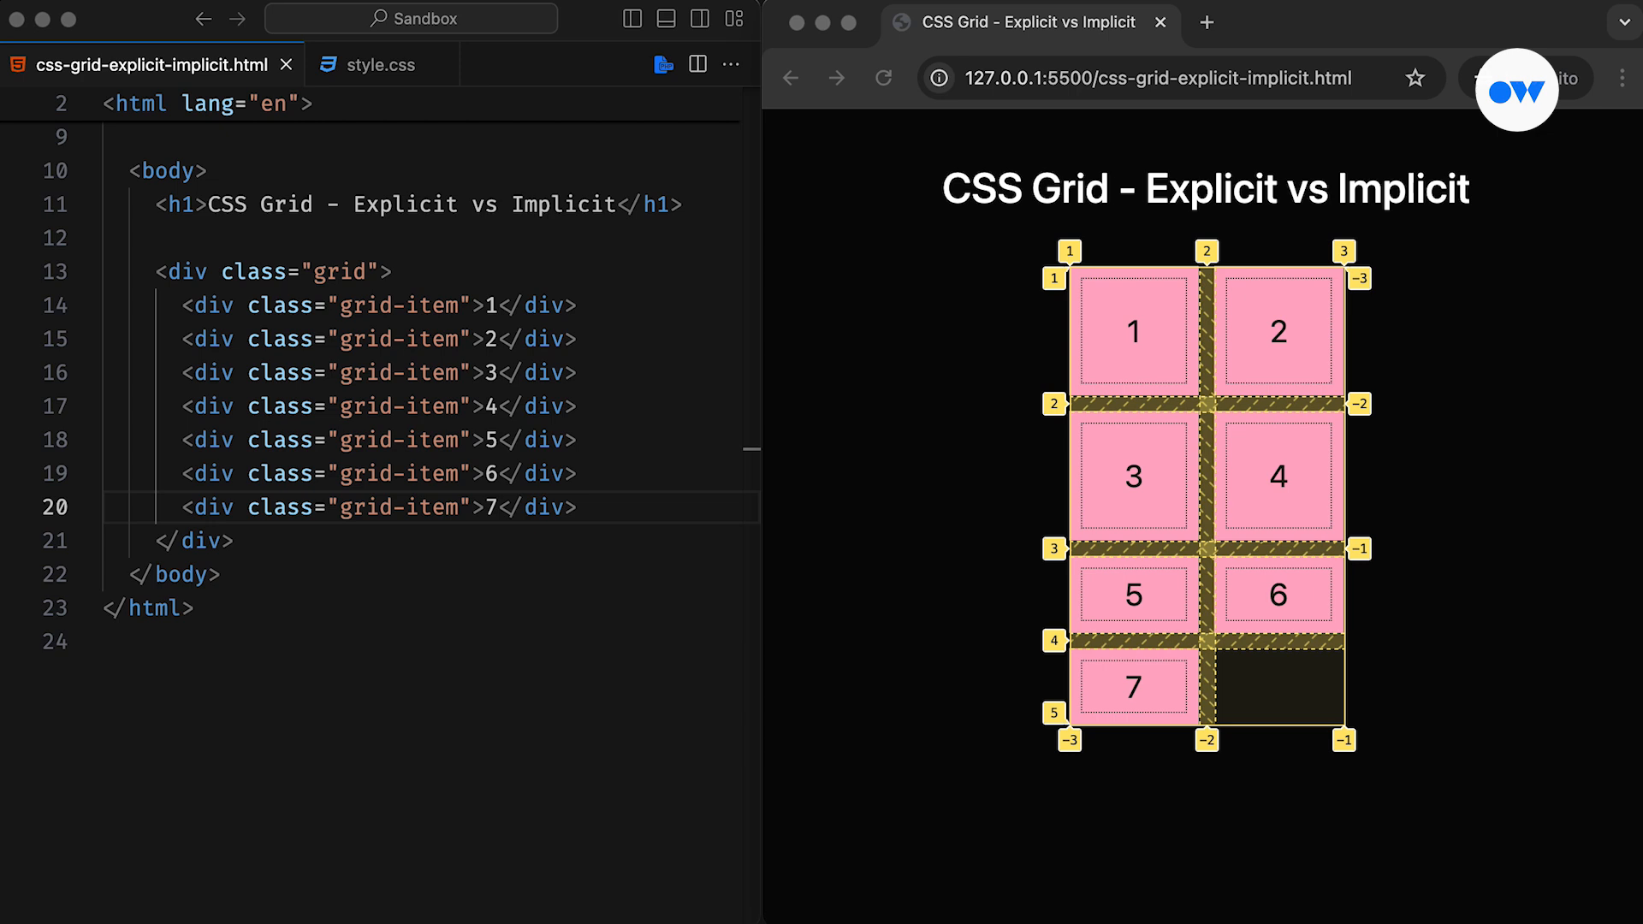
left_click(380, 63)
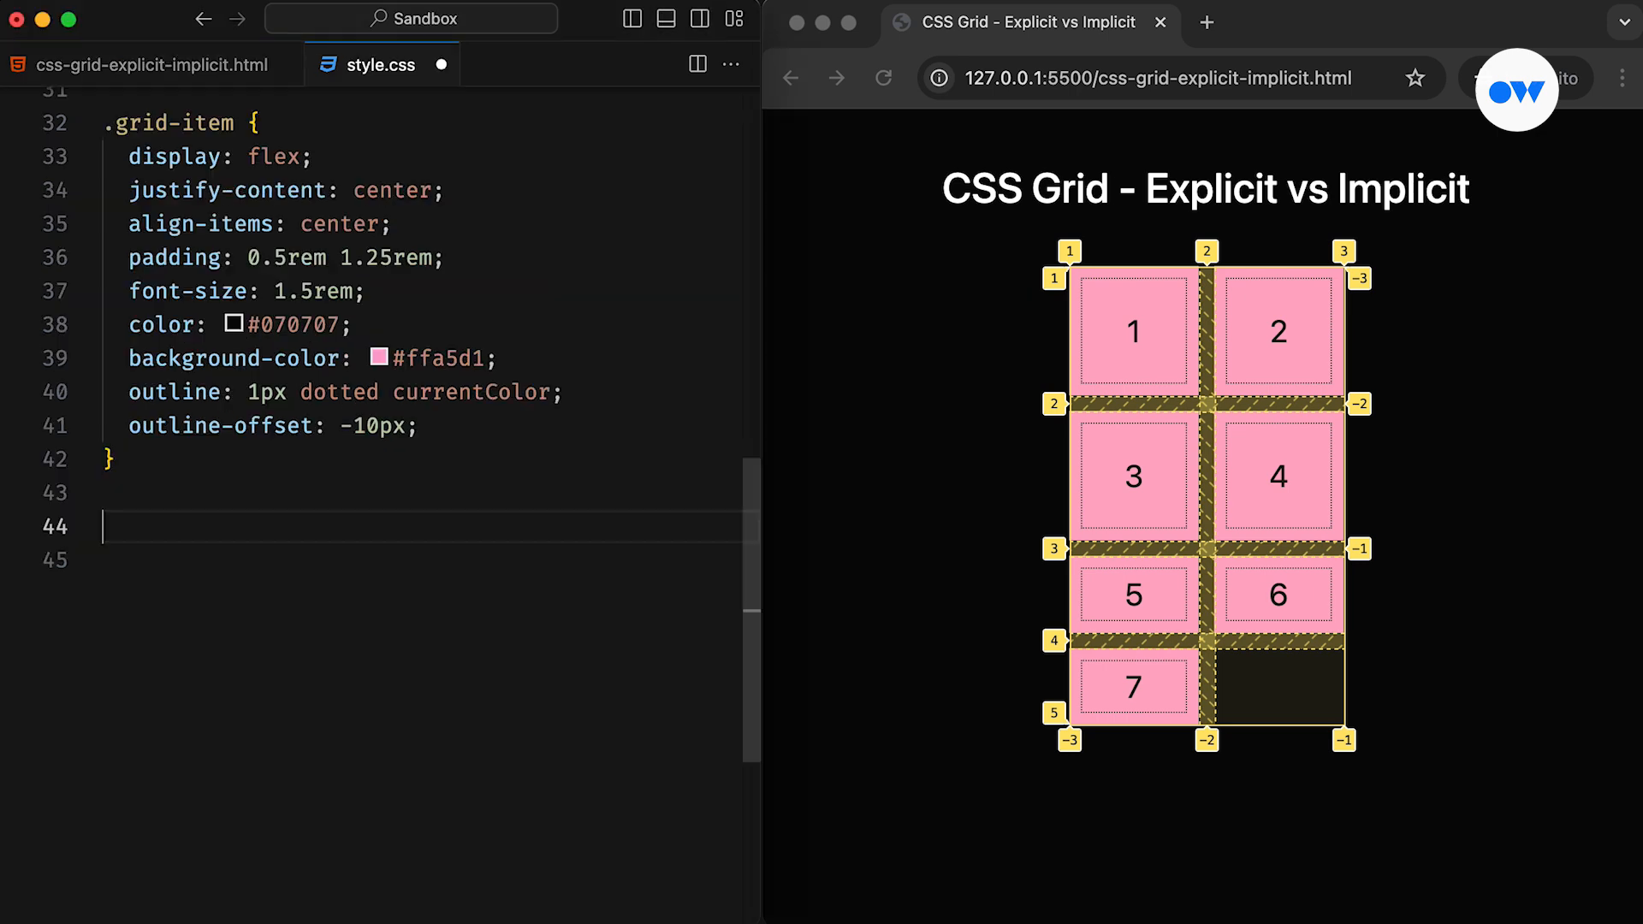
- Add a .grid-item rule for item 1 making it yellow and placed at grid-area 4 / 4
type(".grid-item:nth-child(")
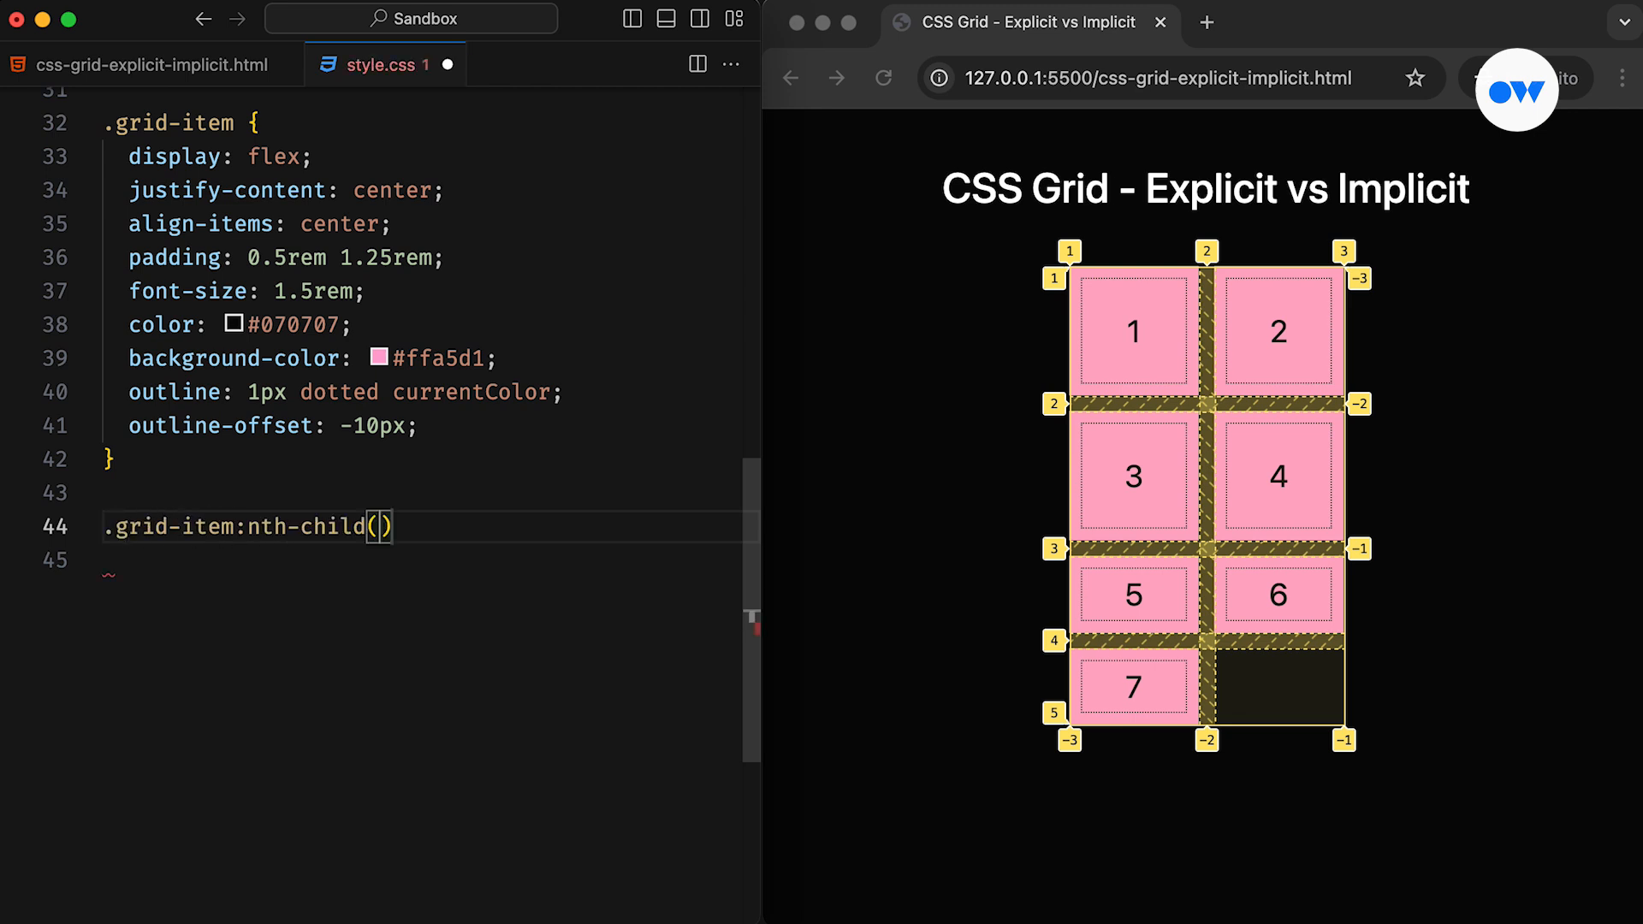
type("1 {")
type("grid-area: 4 / 4;")
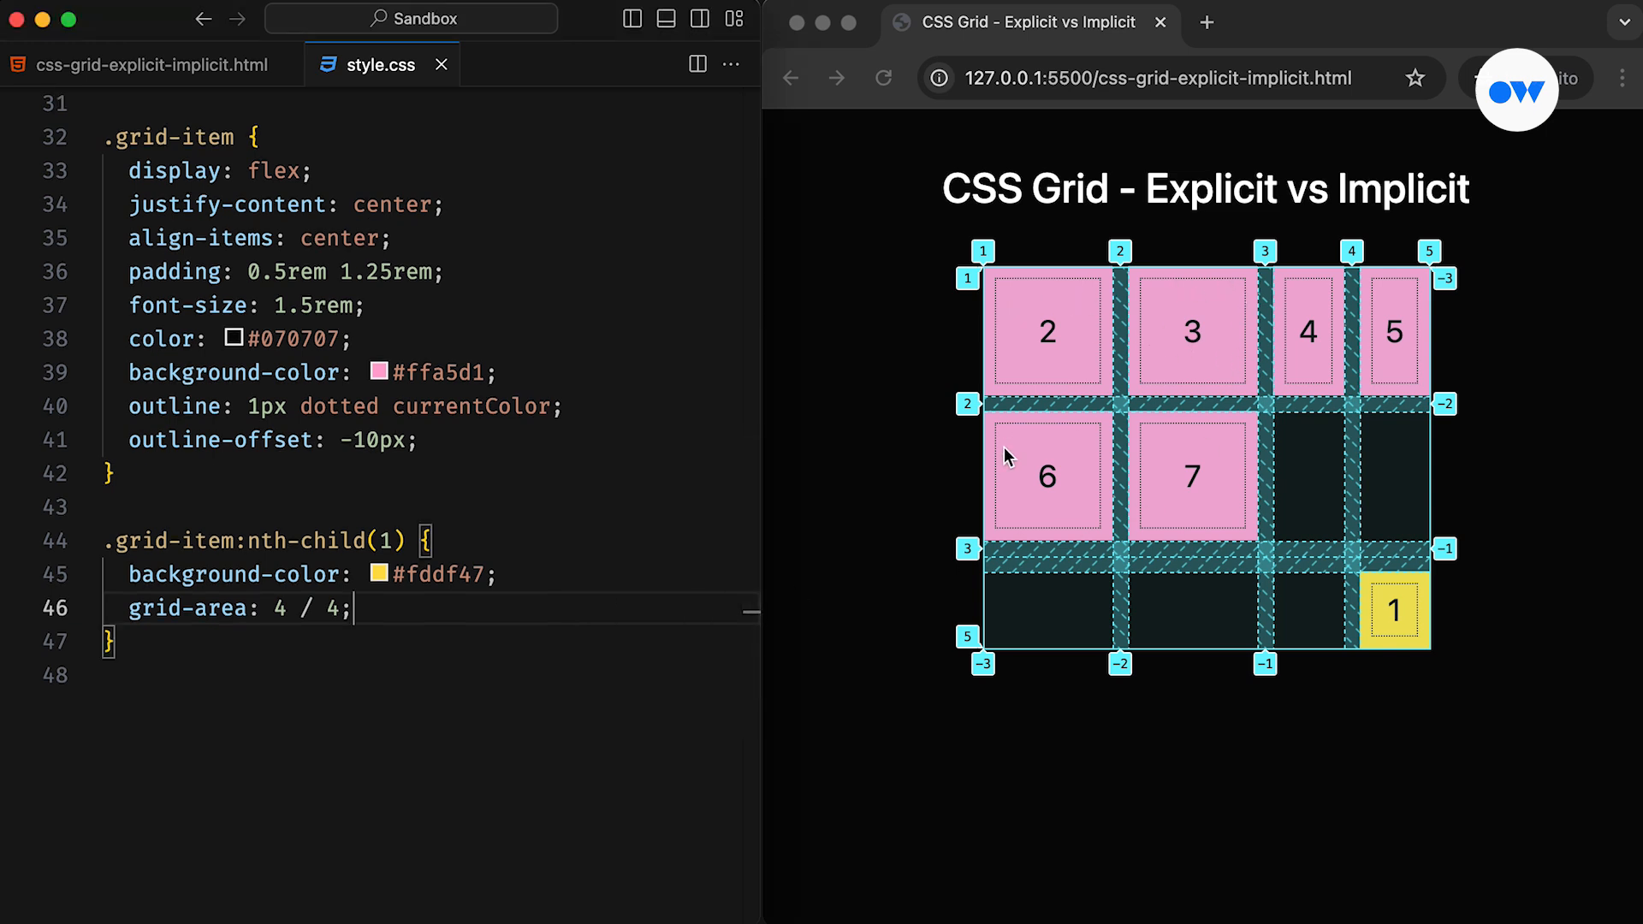
mouse_move(1200, 364)
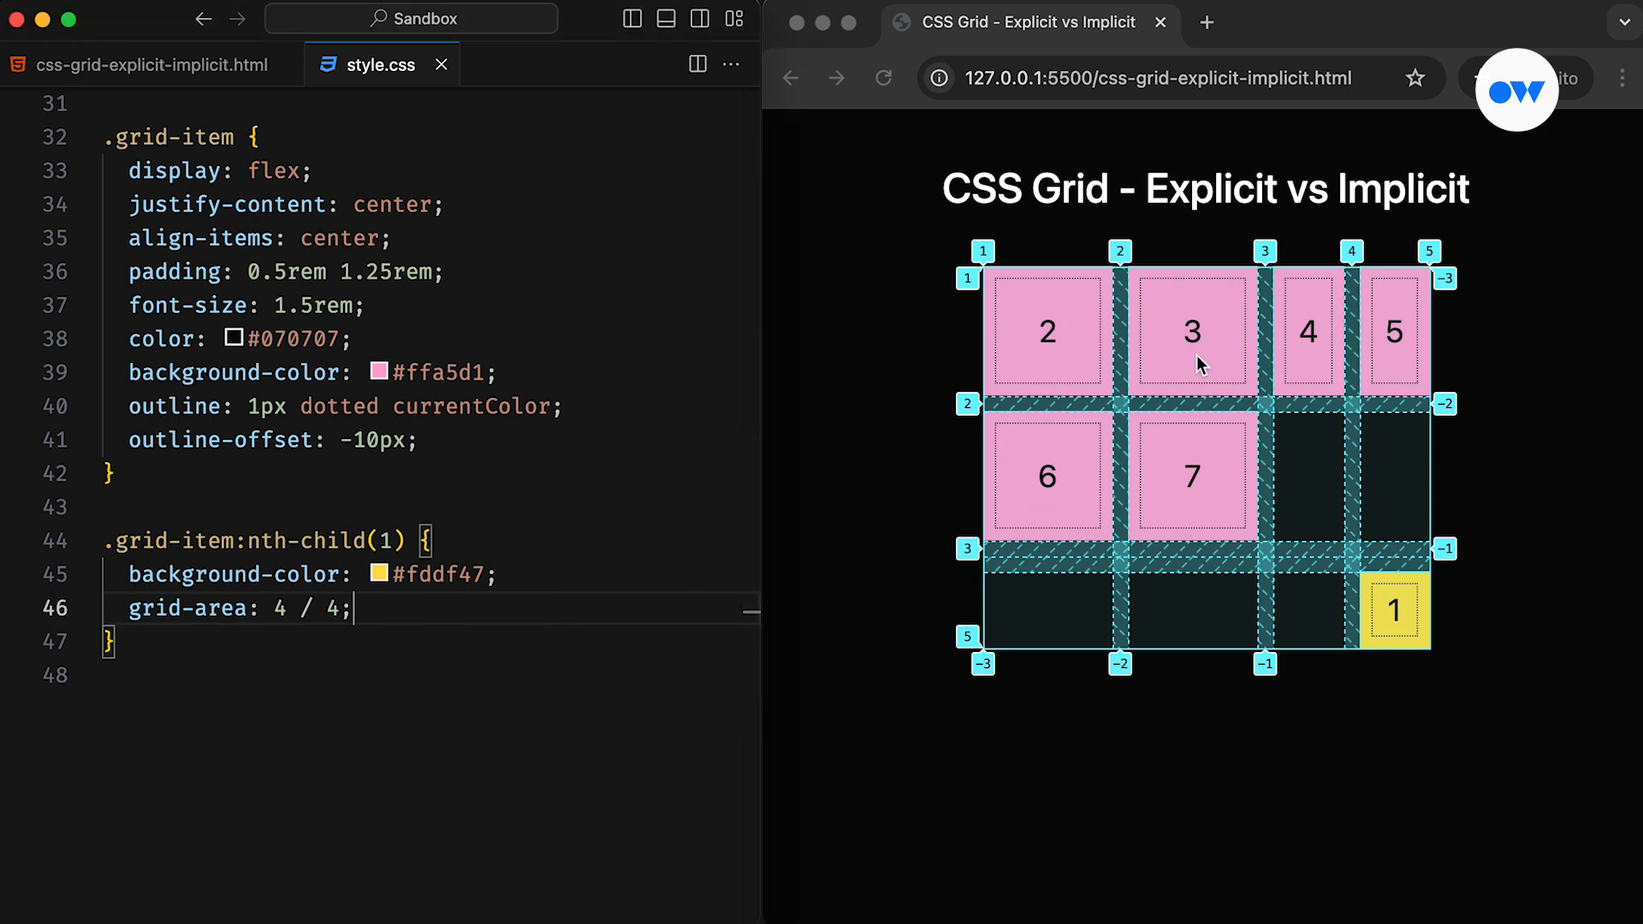
mouse_move(1056, 361)
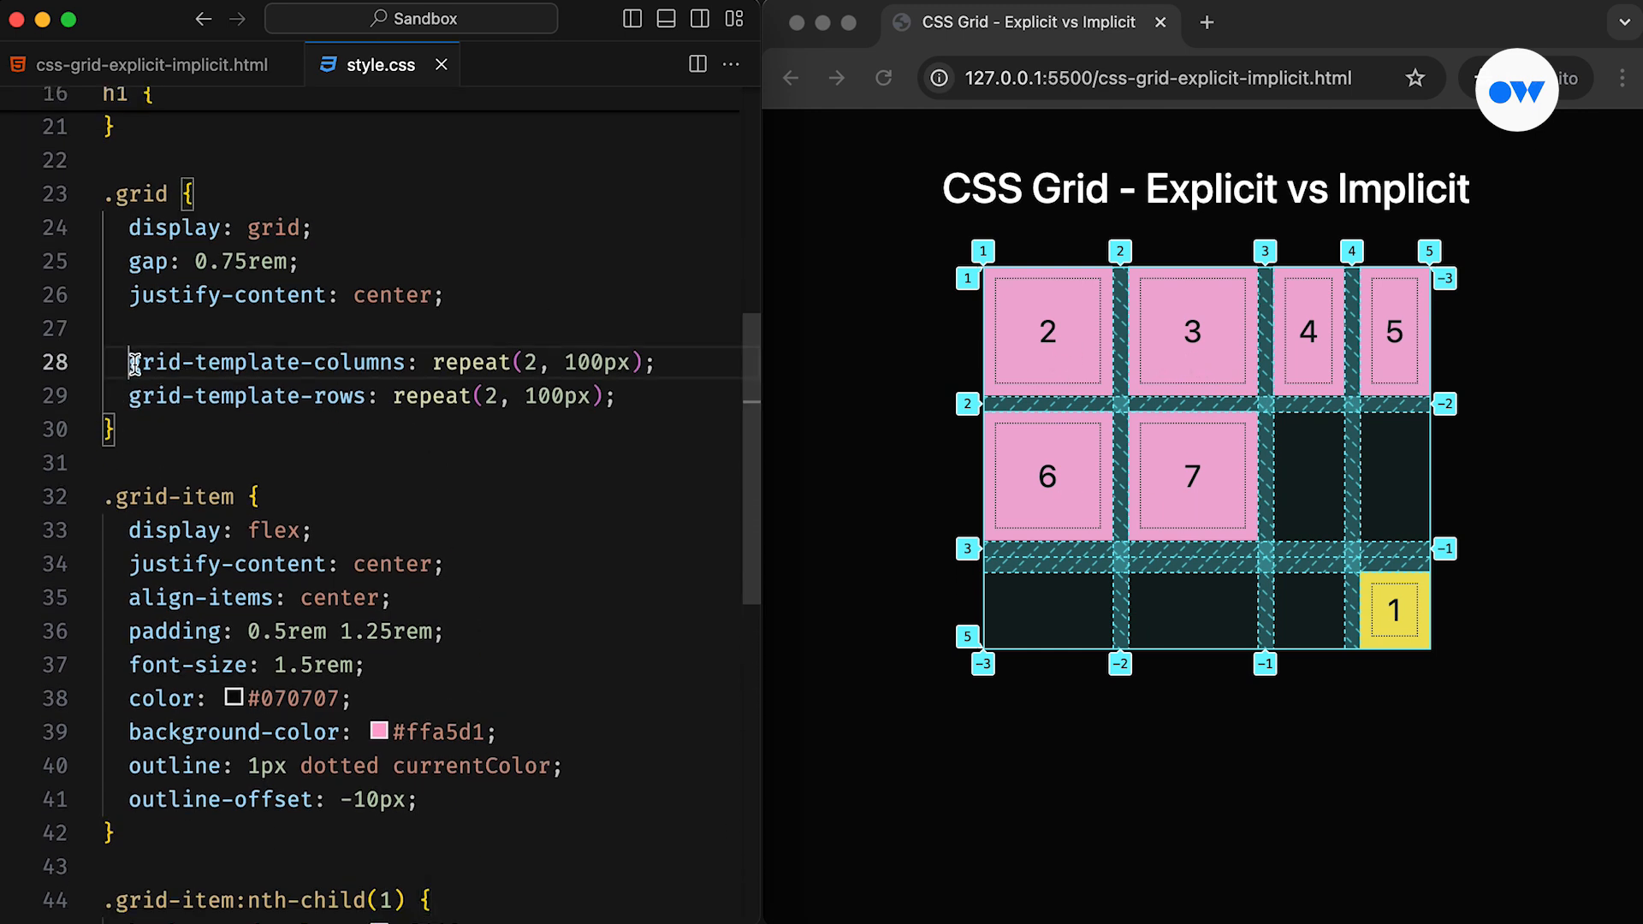
left_click_drag(132, 361, 618, 396)
type("grid-")
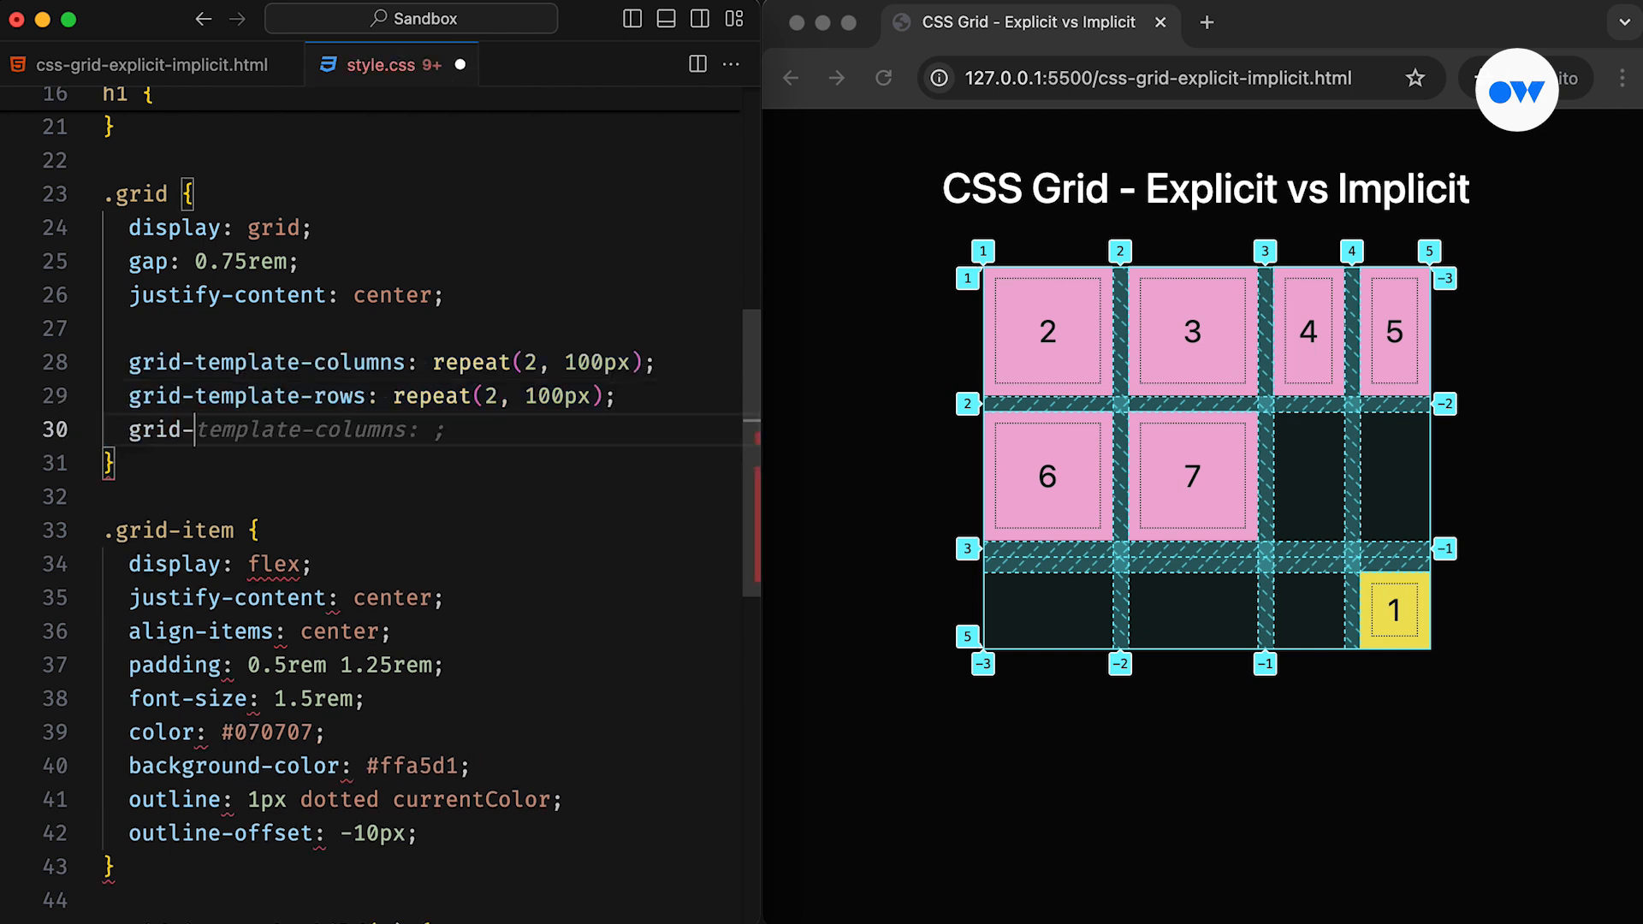
- Set grid-auto-columns and grid-auto-rows to 100px on .grid
type("auto-c")
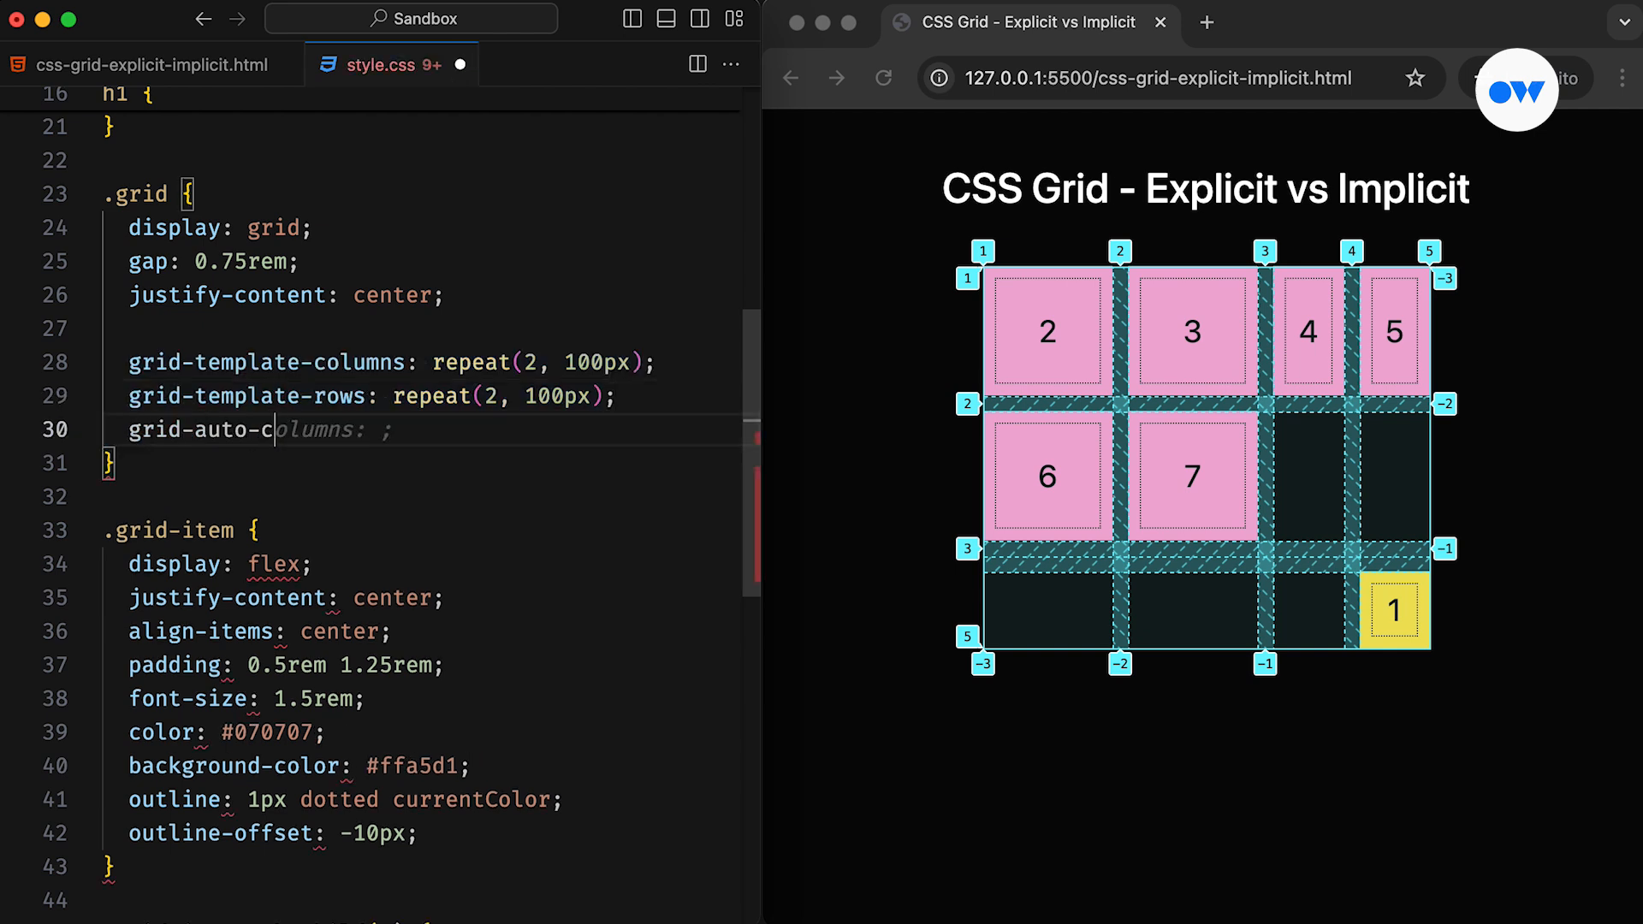
type("100px;")
type("grid-auto-ro")
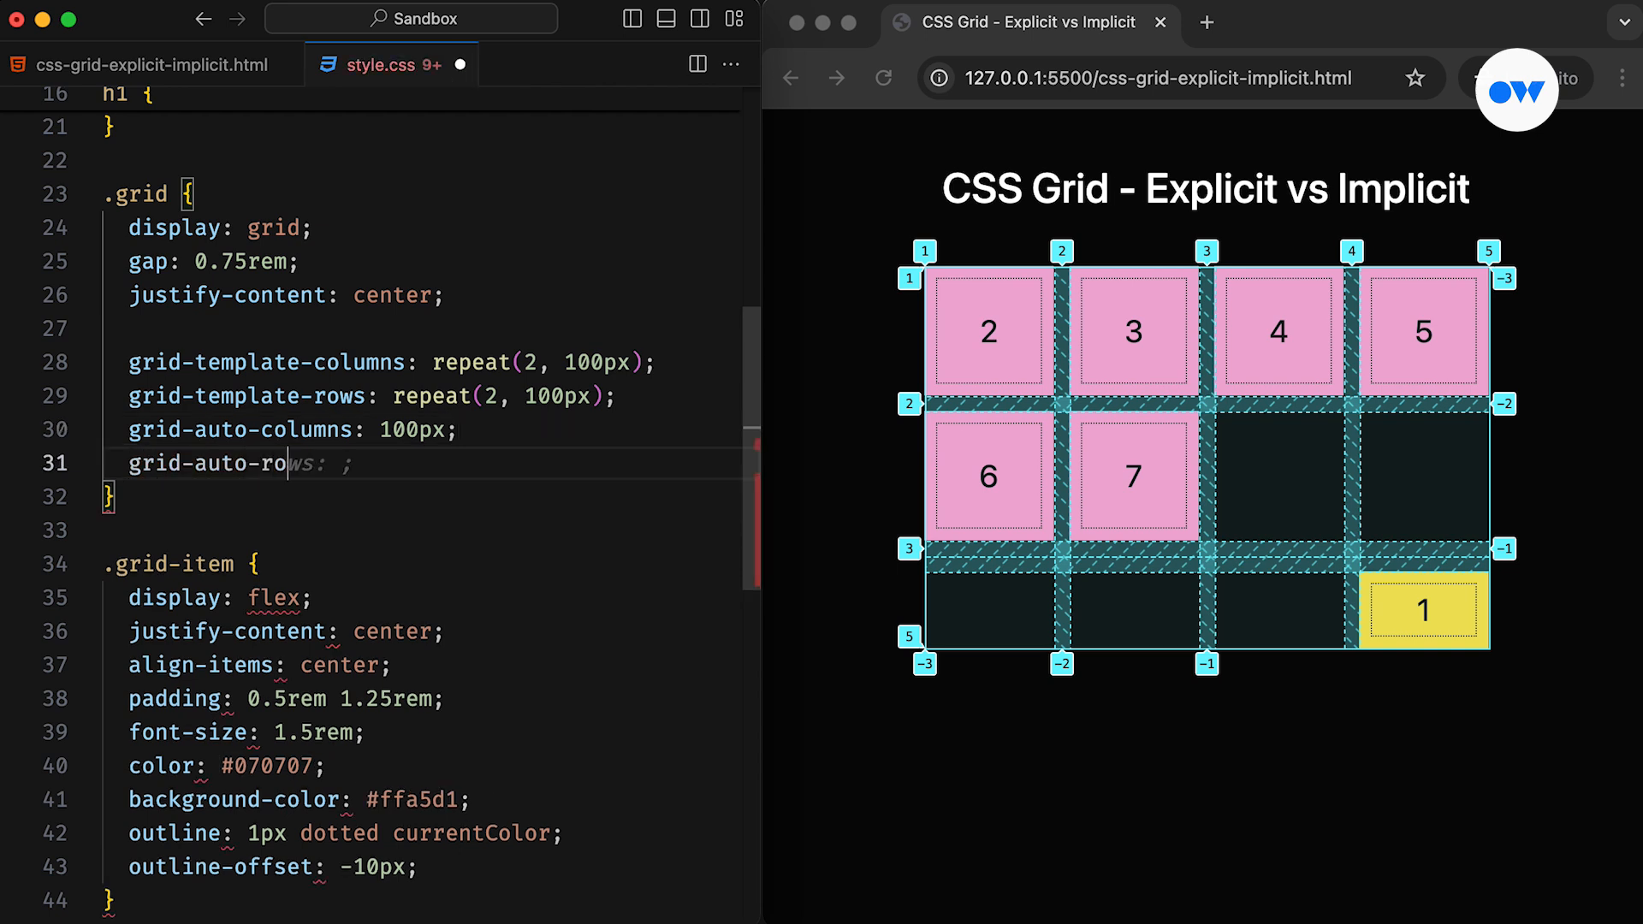
type("100px")
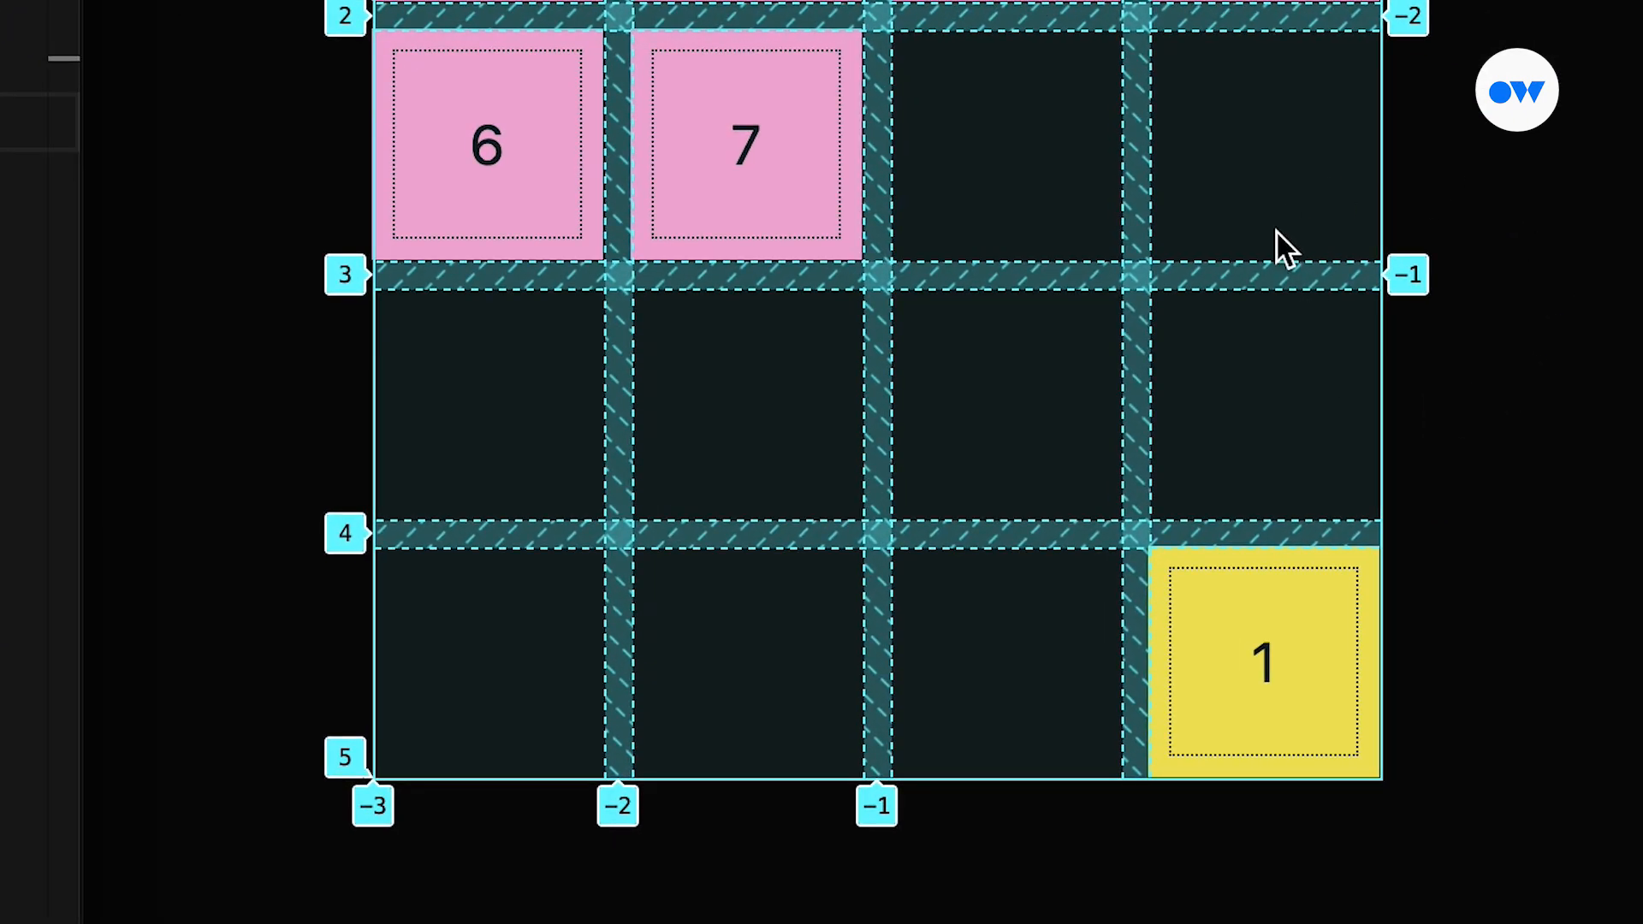
mouse_move(868, 750)
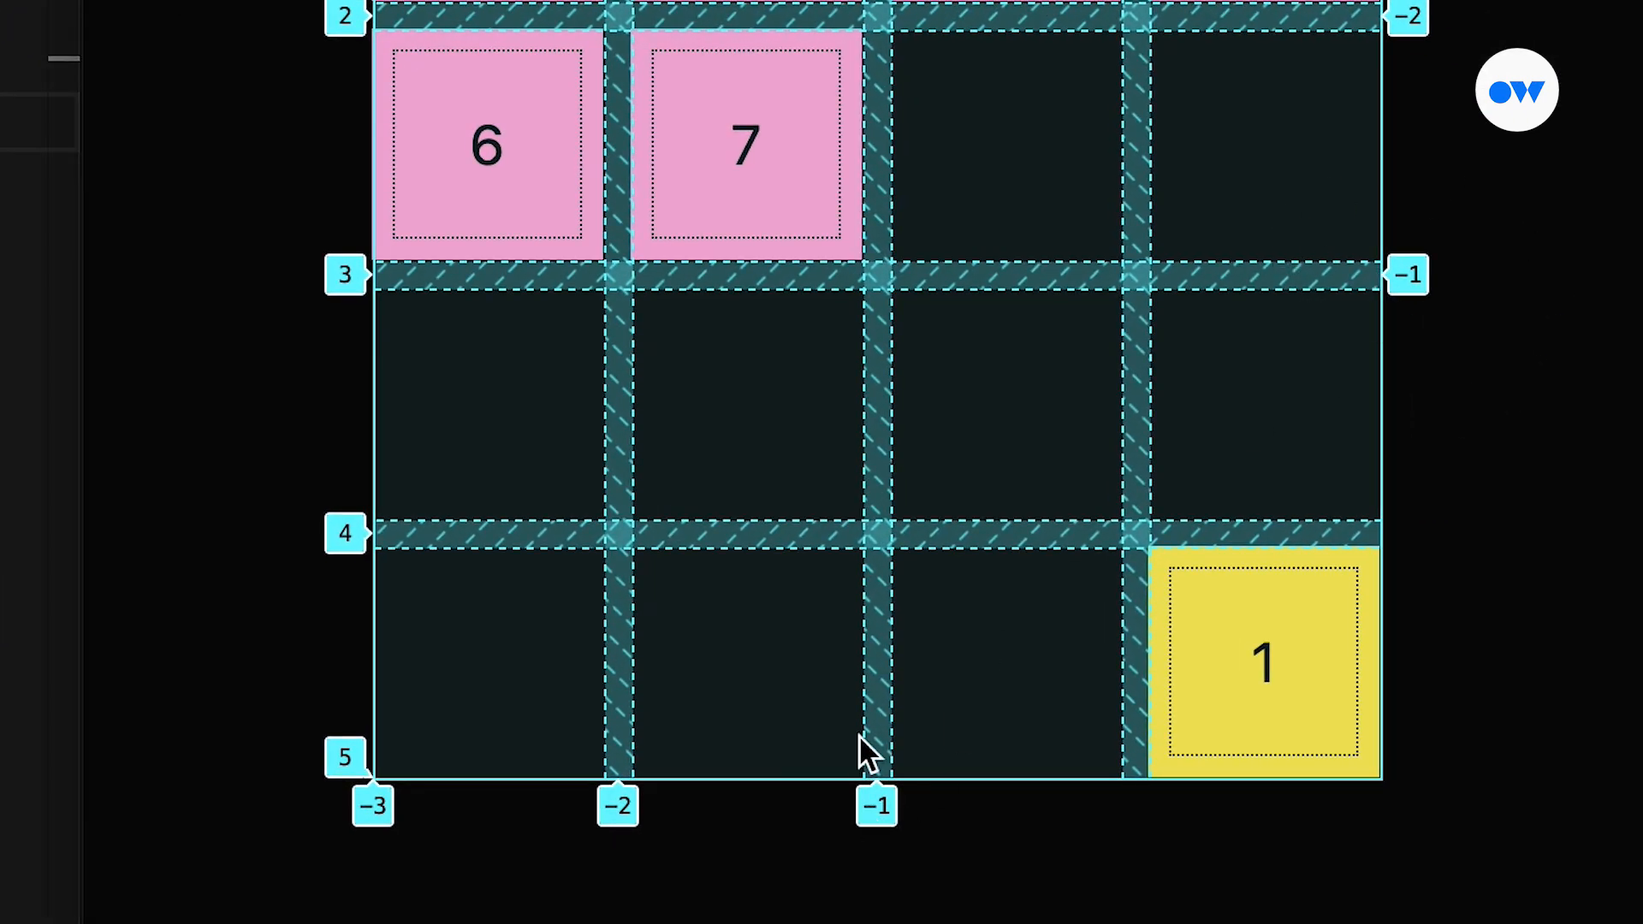
mouse_move(904, 837)
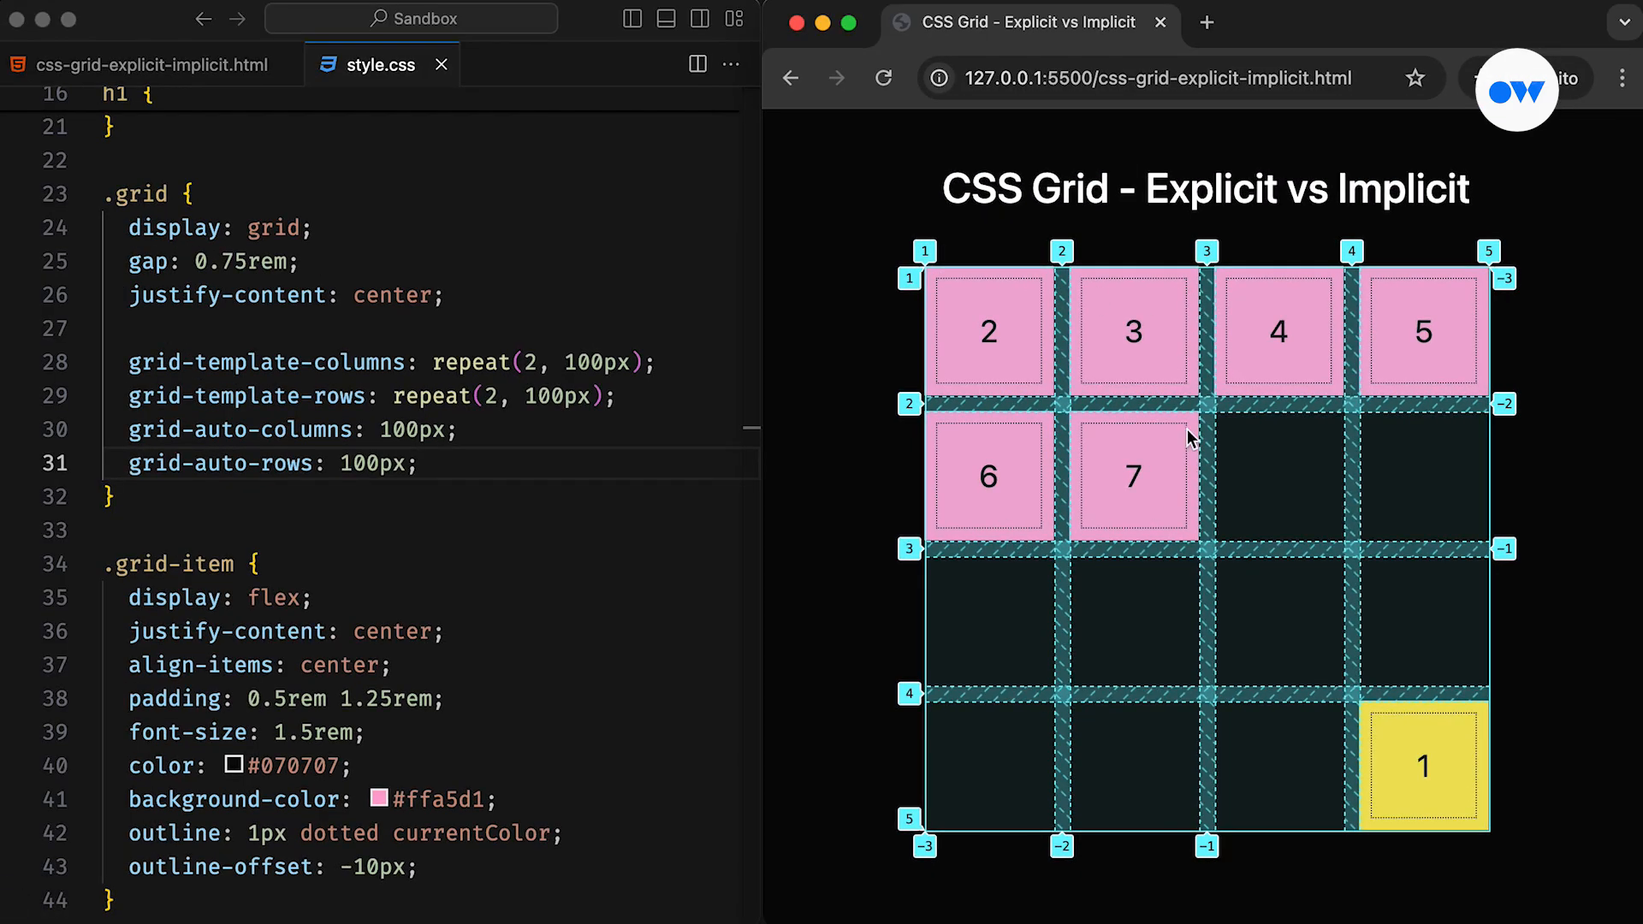
mouse_move(948, 298)
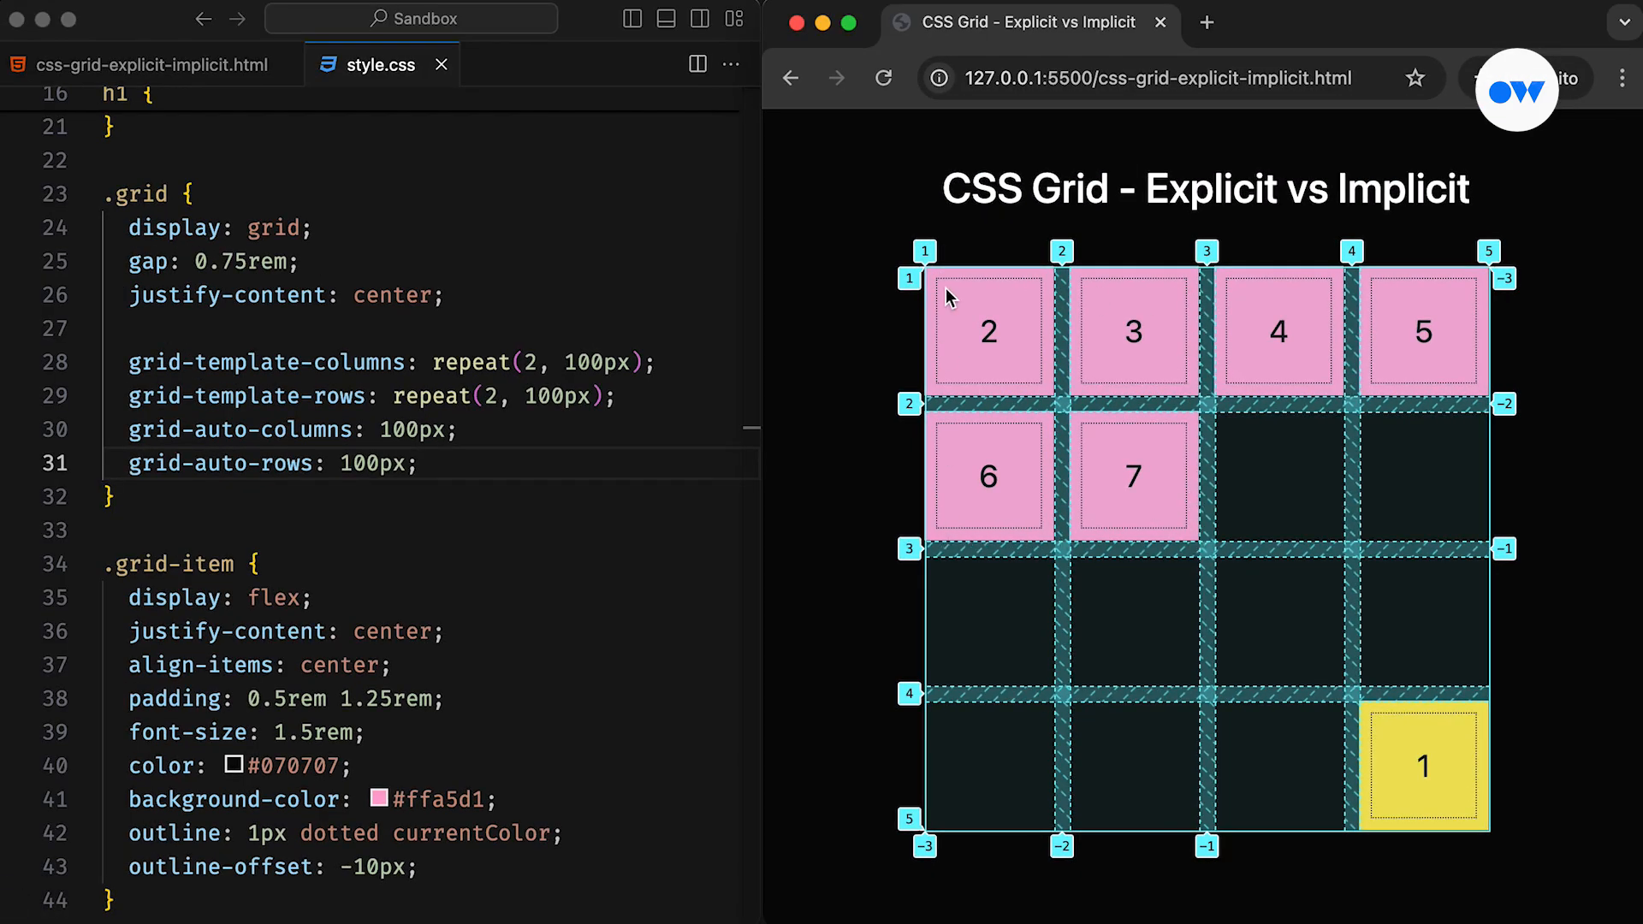
mouse_move(1352, 356)
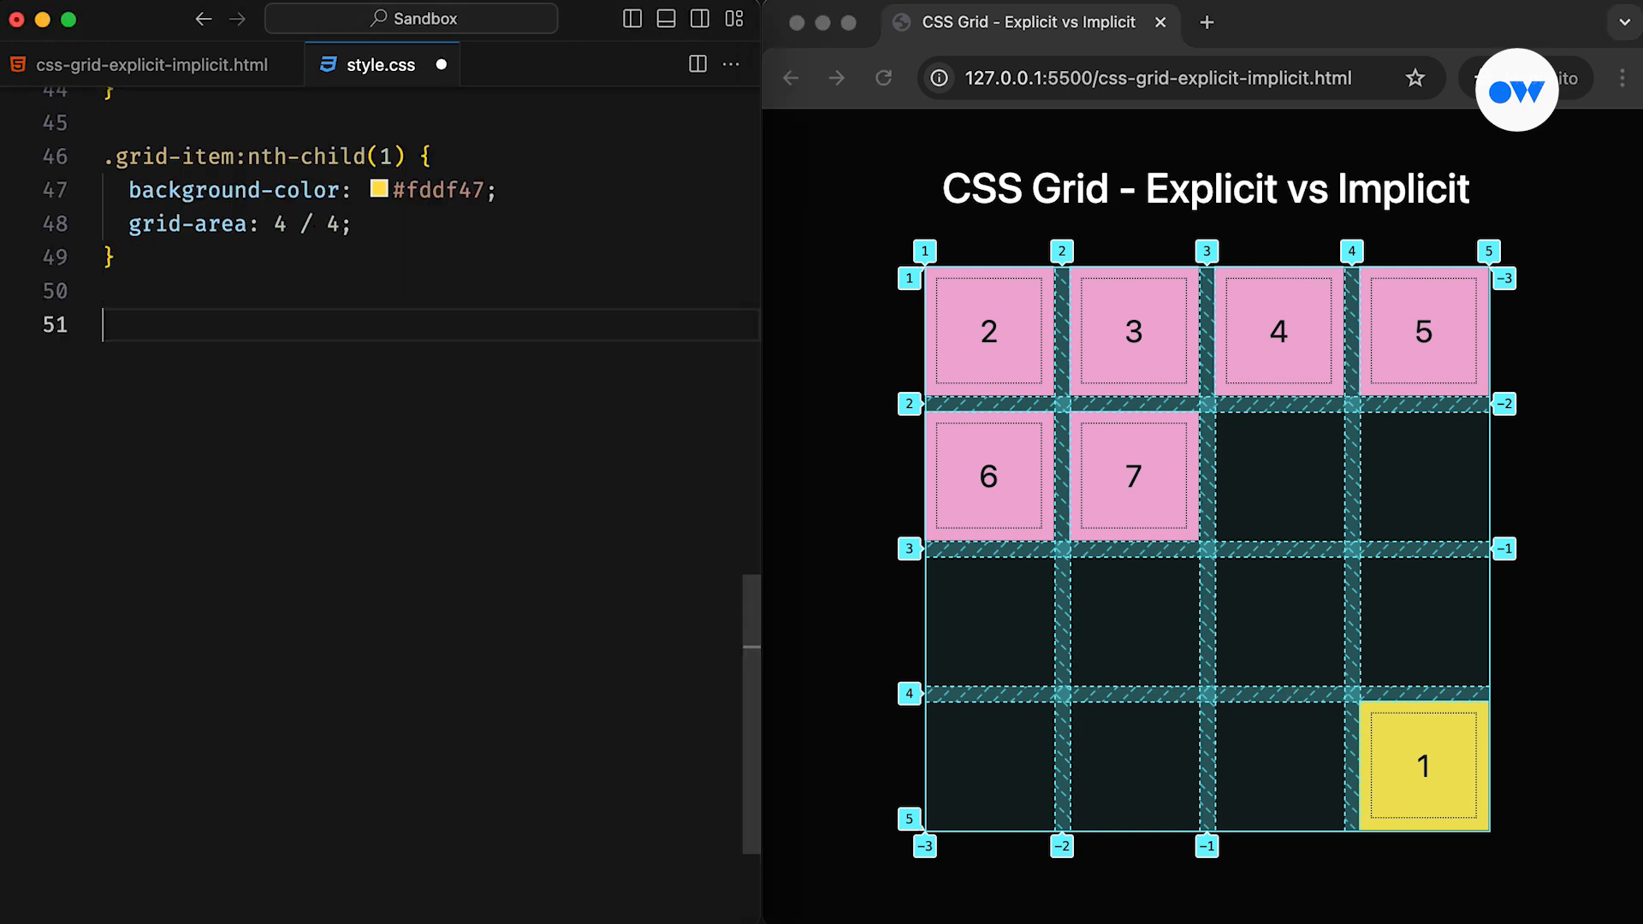
- Start a .grid-item:nth-child(5) rule for a yellow item placed in row two, column three
type(".grid-item")
type("grid-auto-flow: ;")
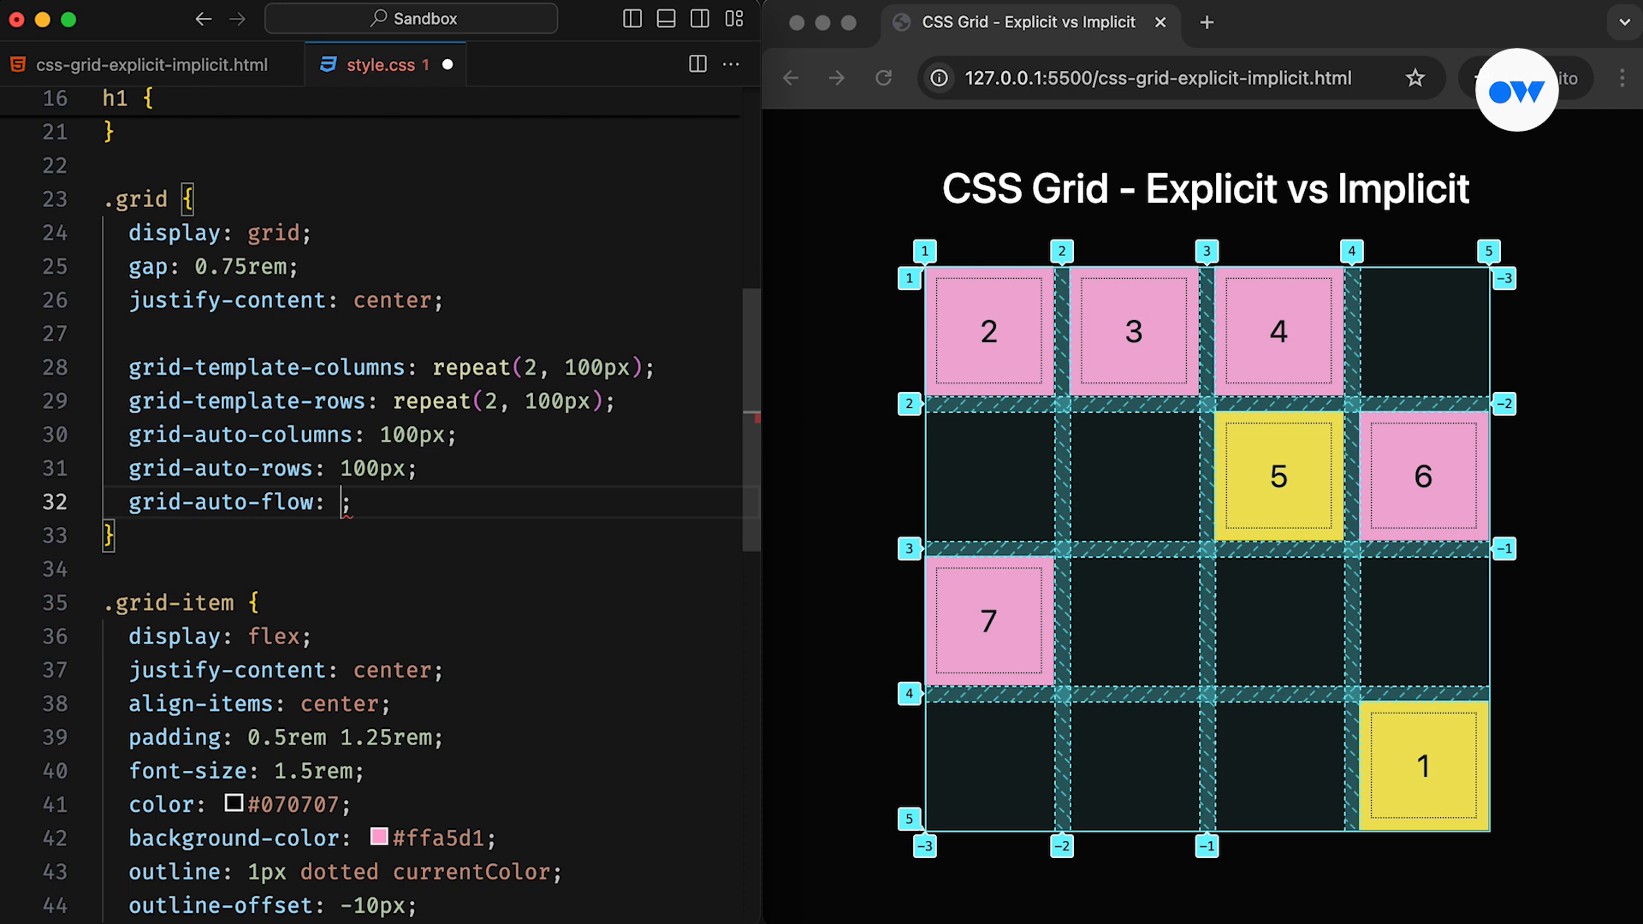
- Set grid-auto-flow to row, then switch it to column and apply
type("row")
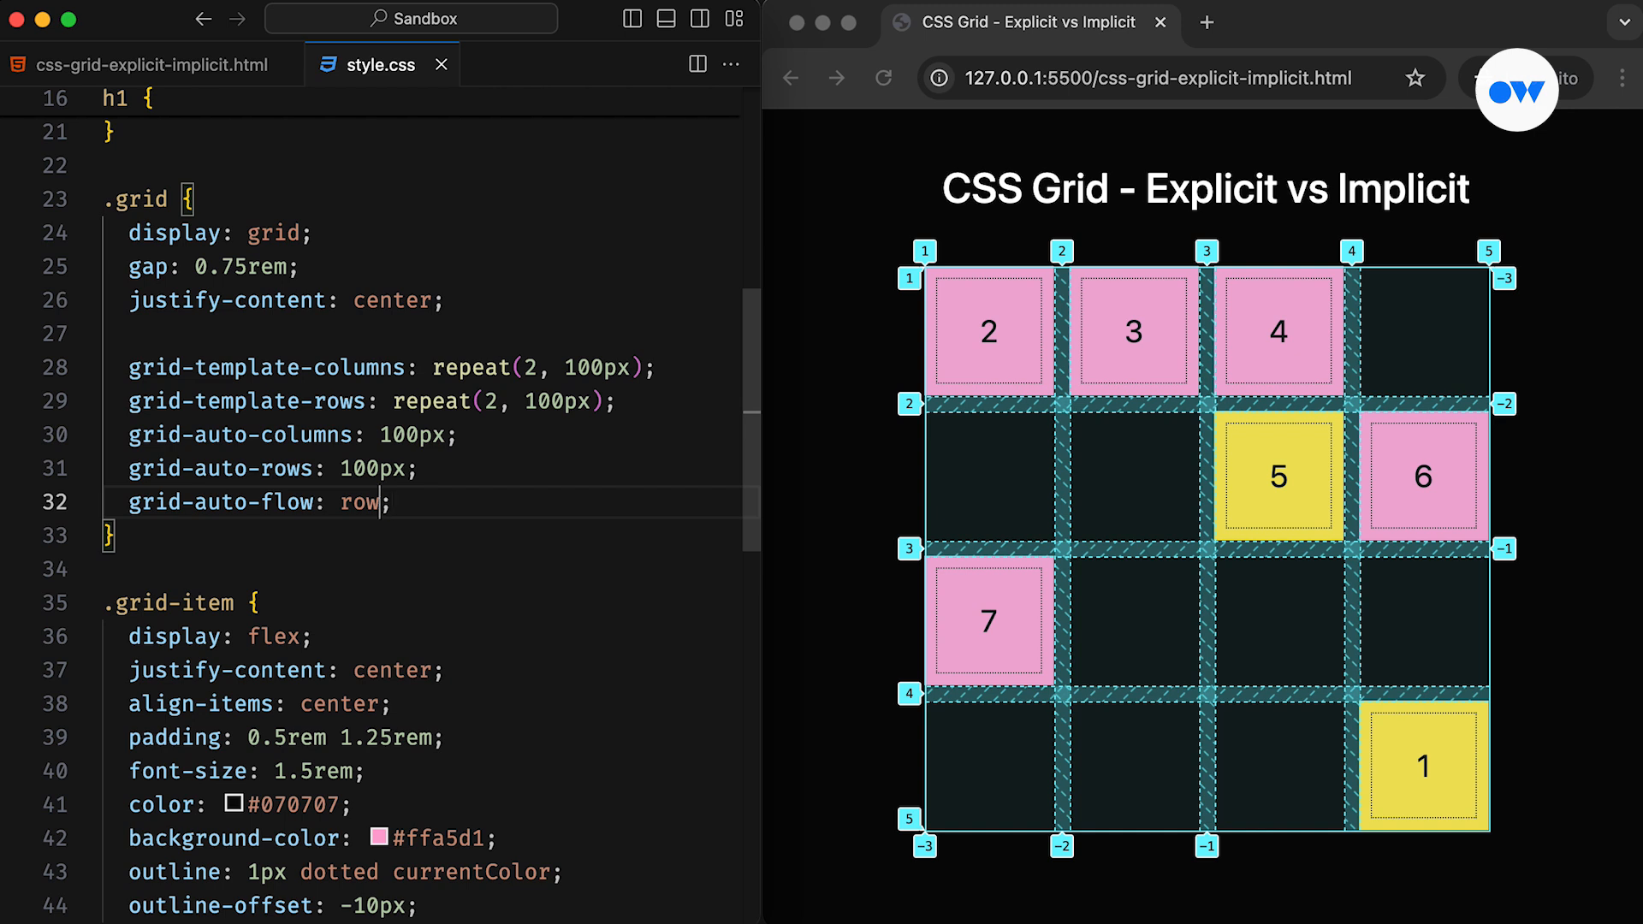
type("column")
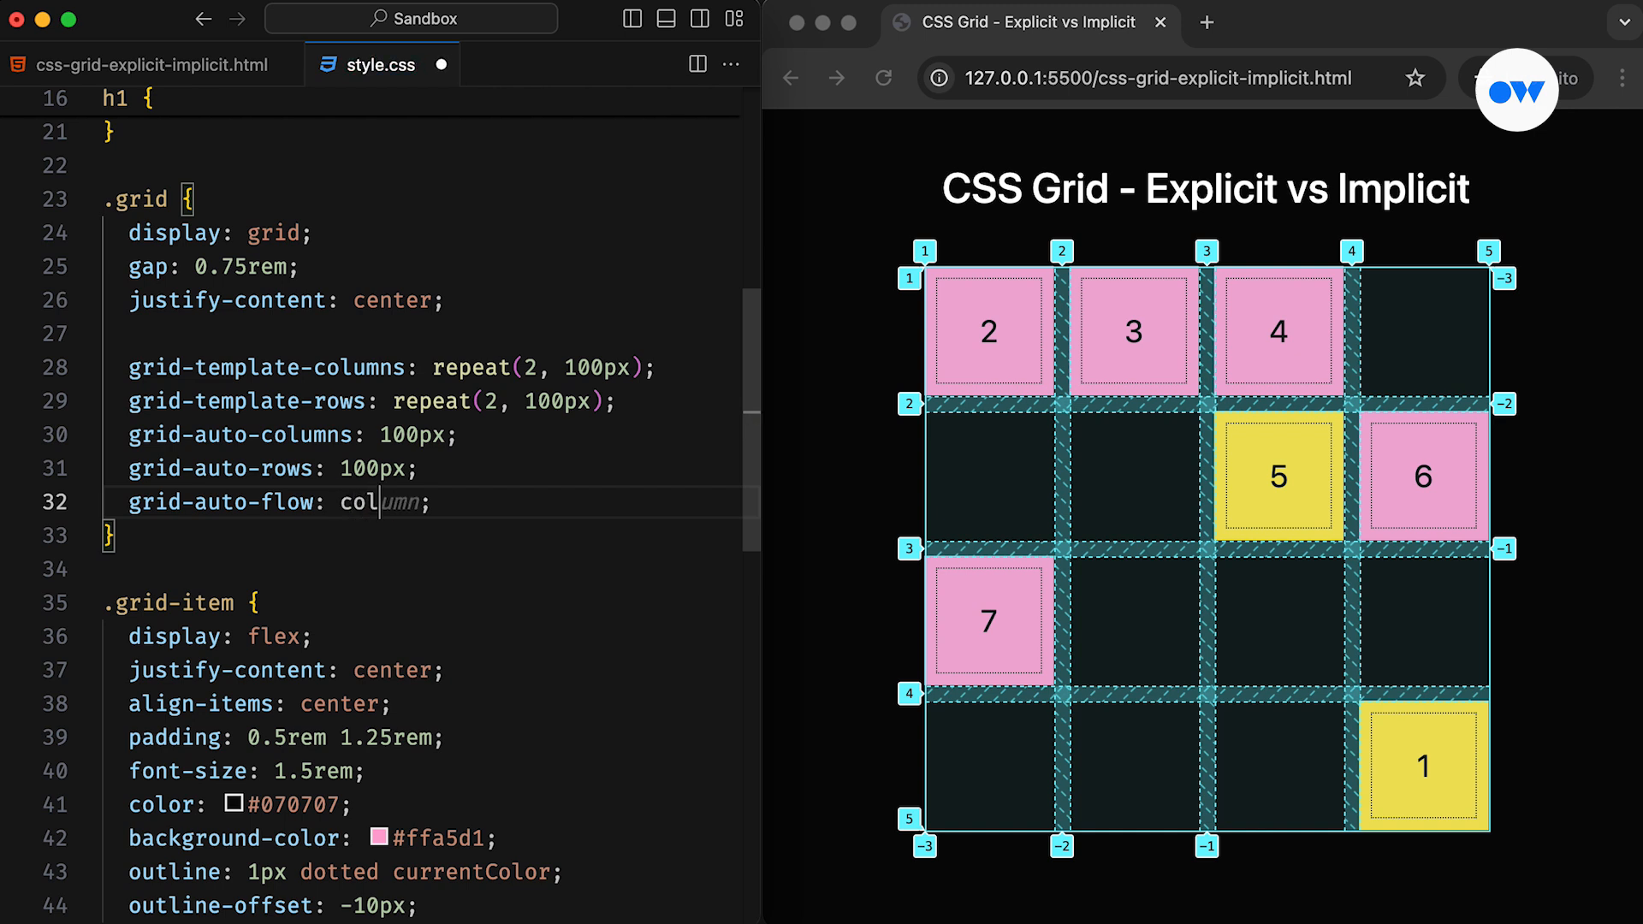
key("Tab")
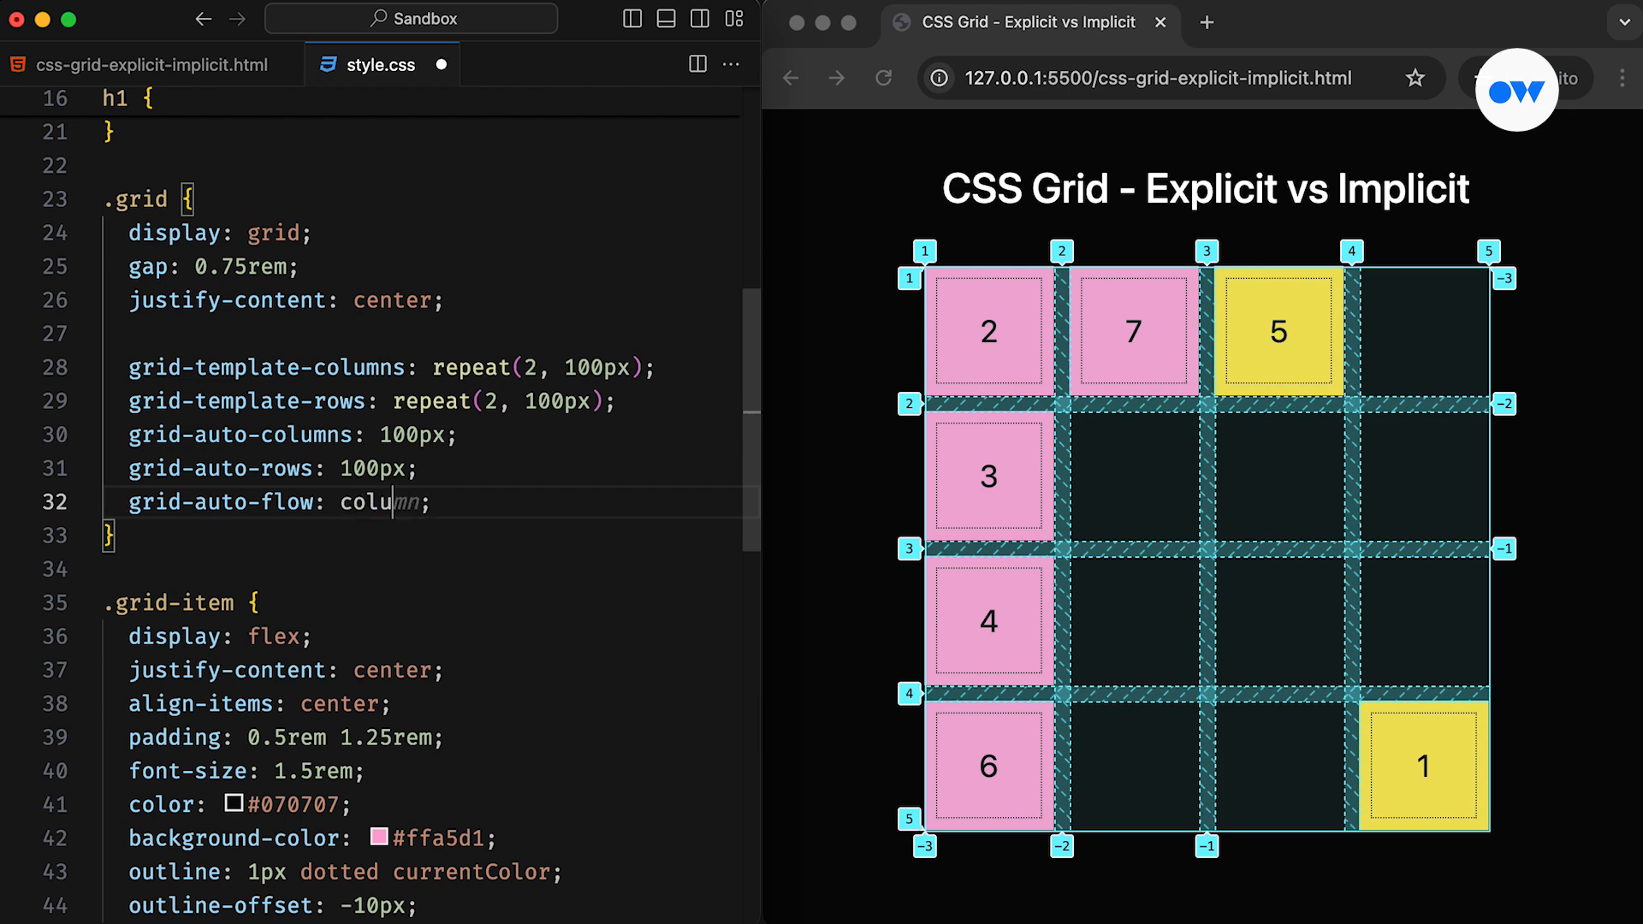
- Switch grid-auto-flow back to row and add dense so items fill earlier gaps
type("row")
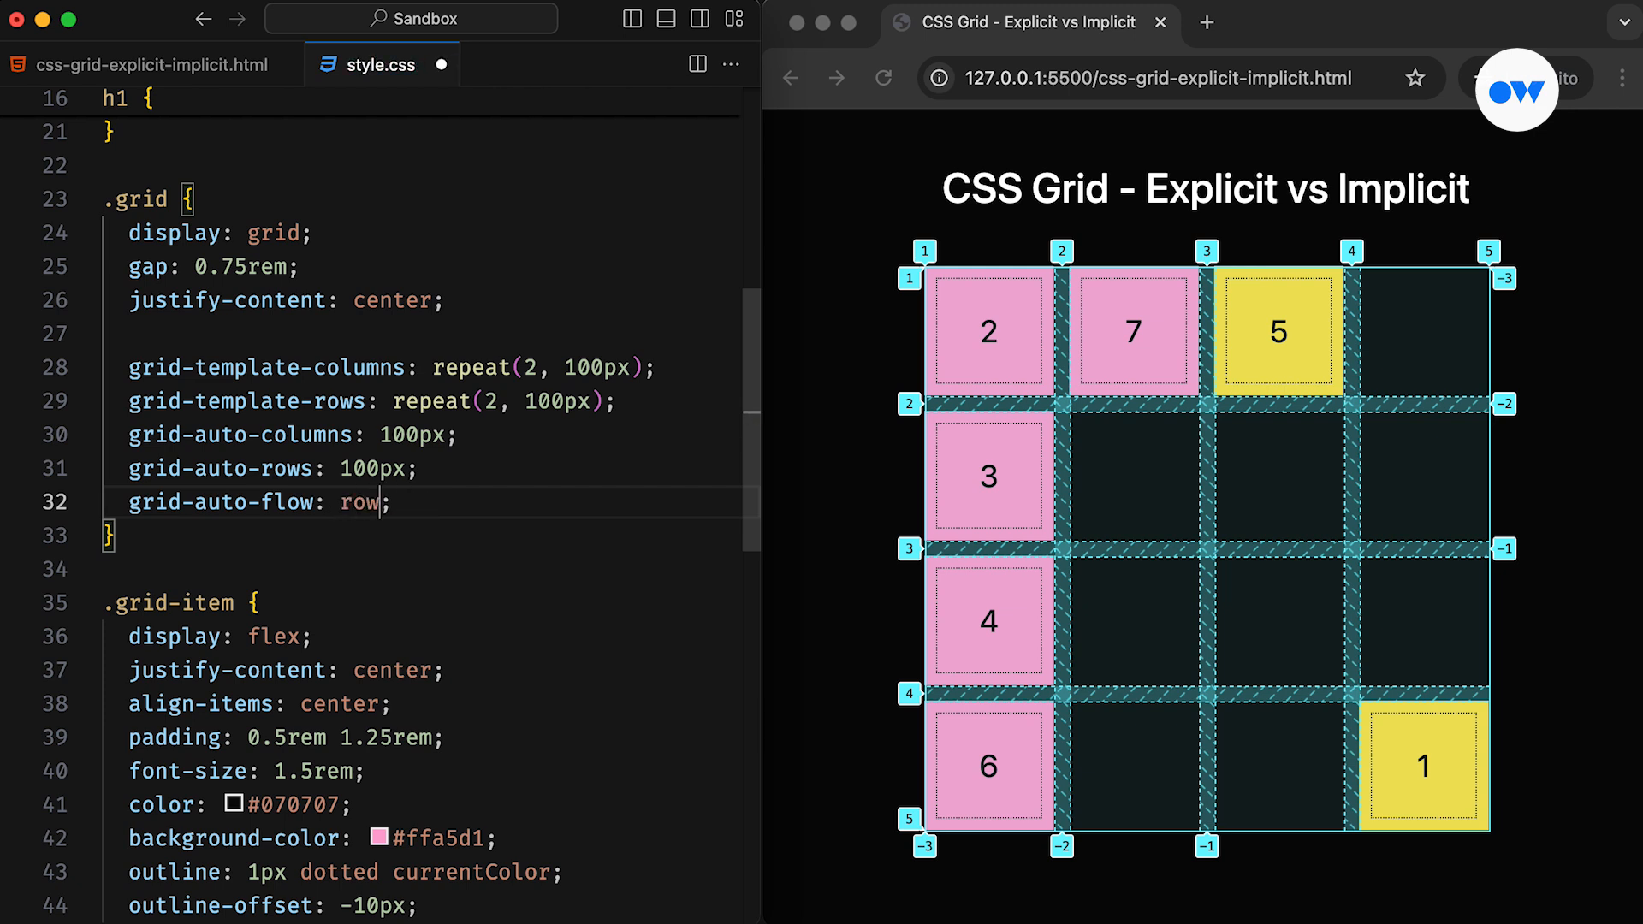
type("dense")
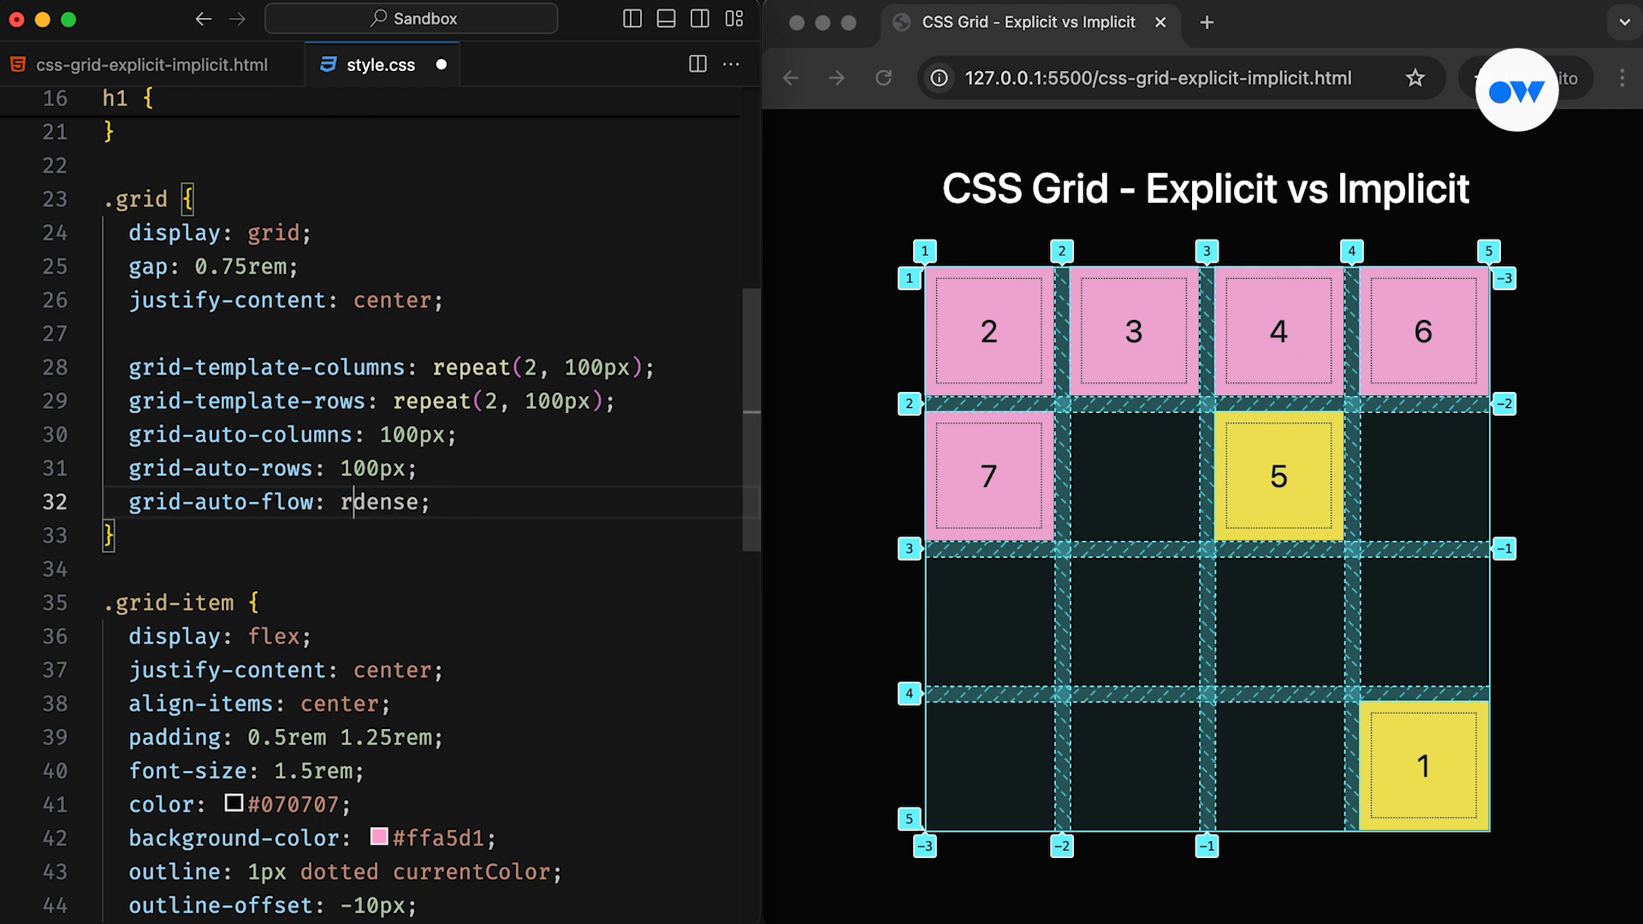
- Comment out the grid-auto-flow: dense line and widen the code editor over the preview
key("Backspace")
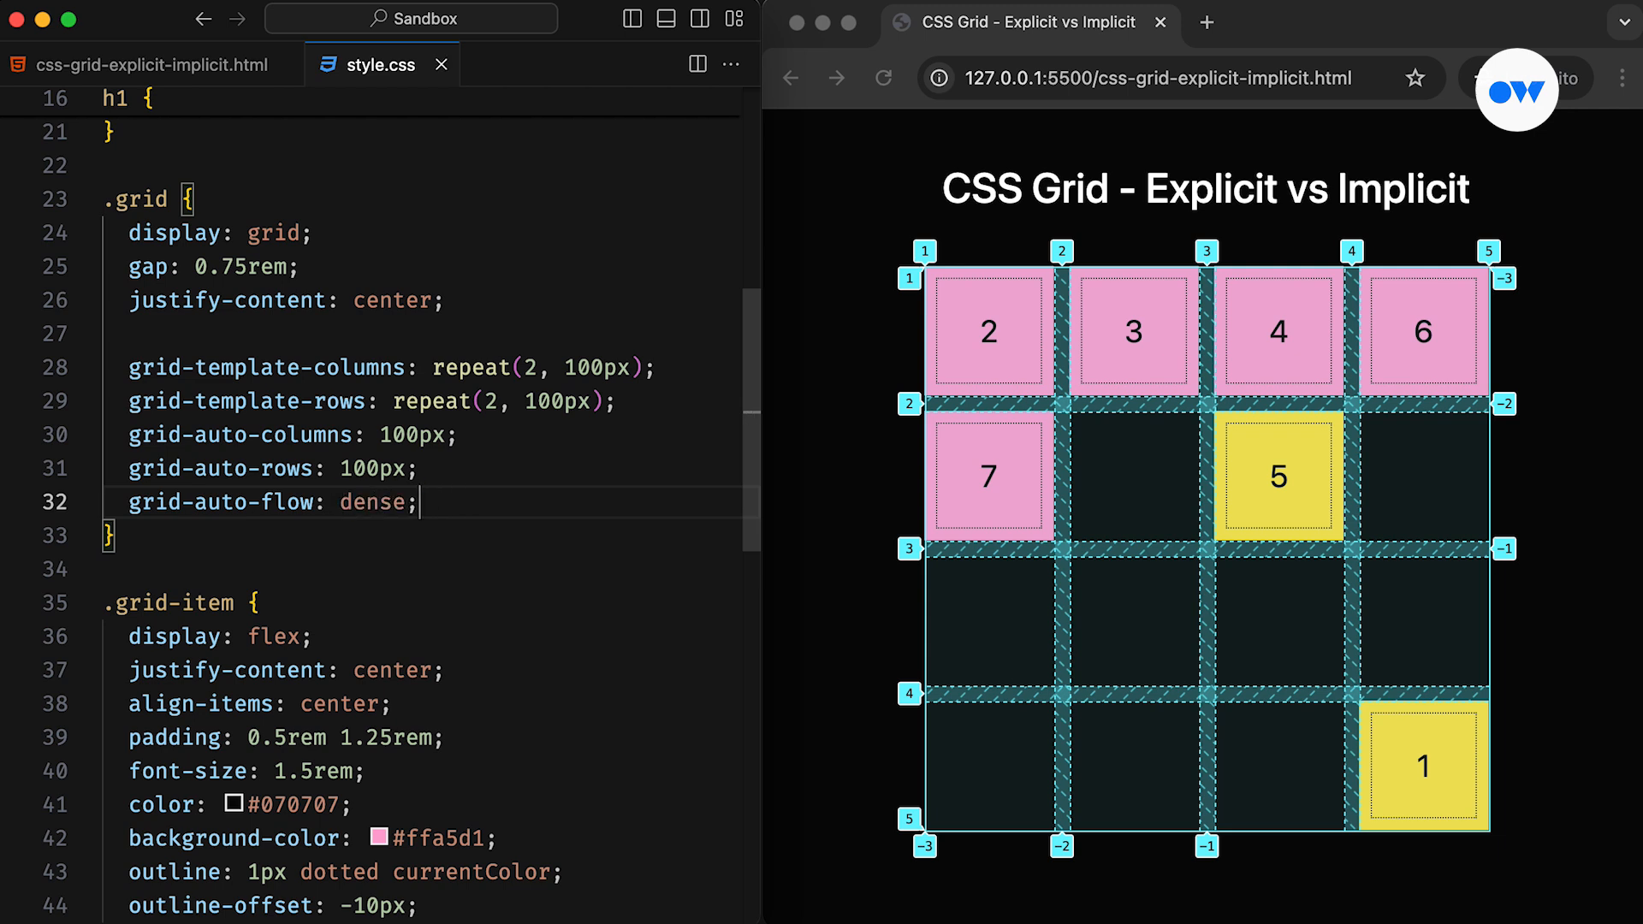
key("cmd+/")
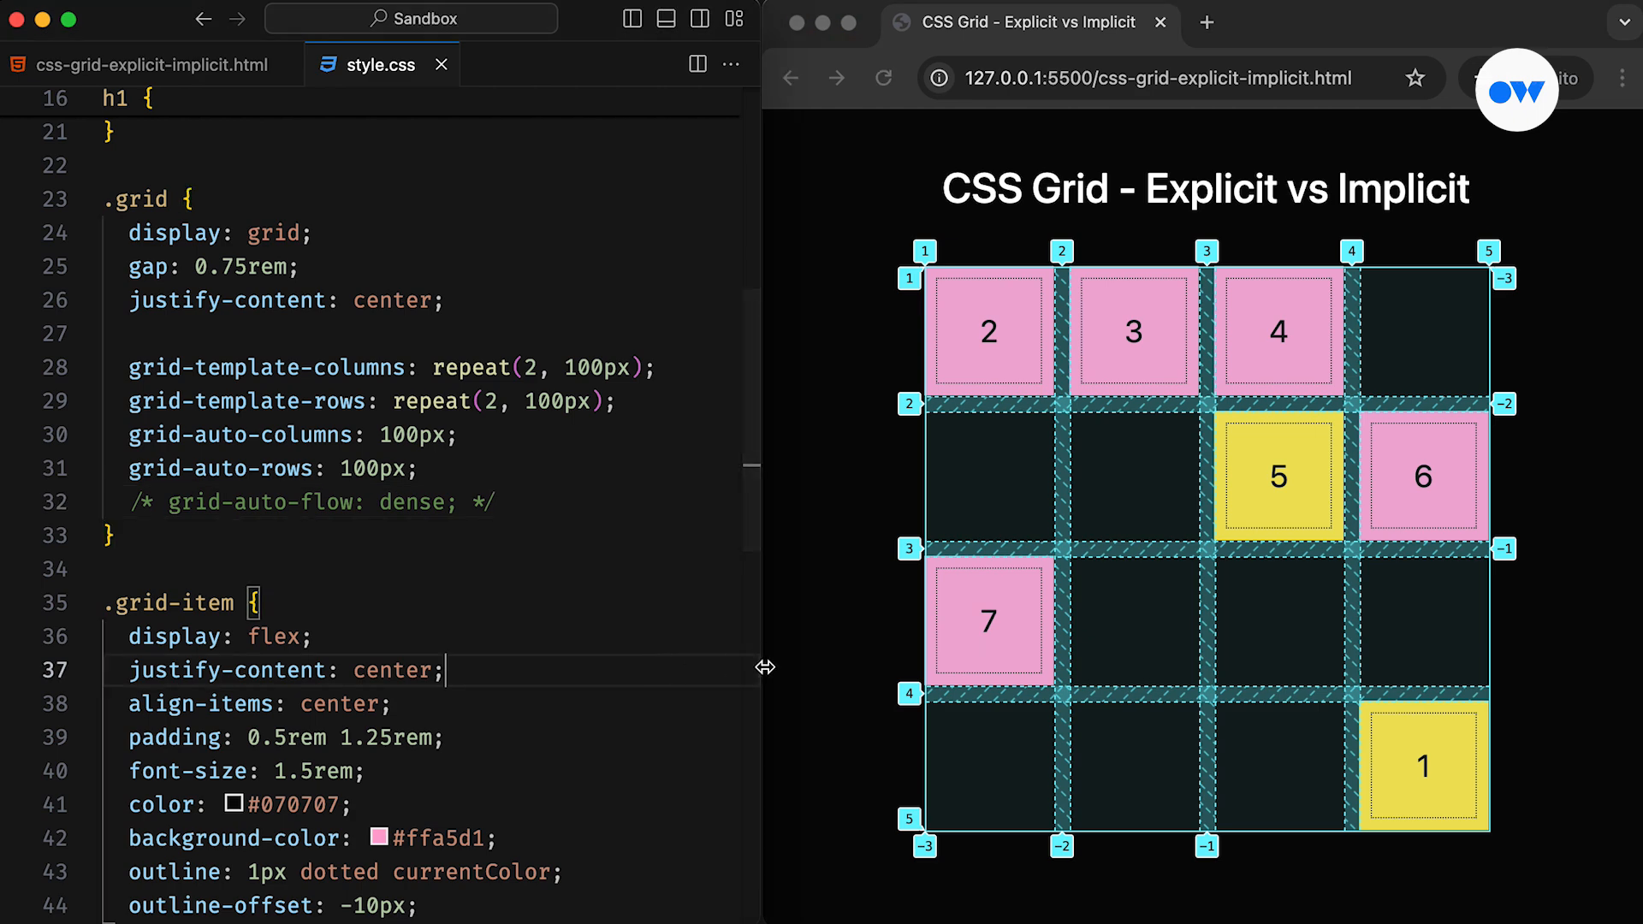
left_click_drag(766, 668, 1285, 667)
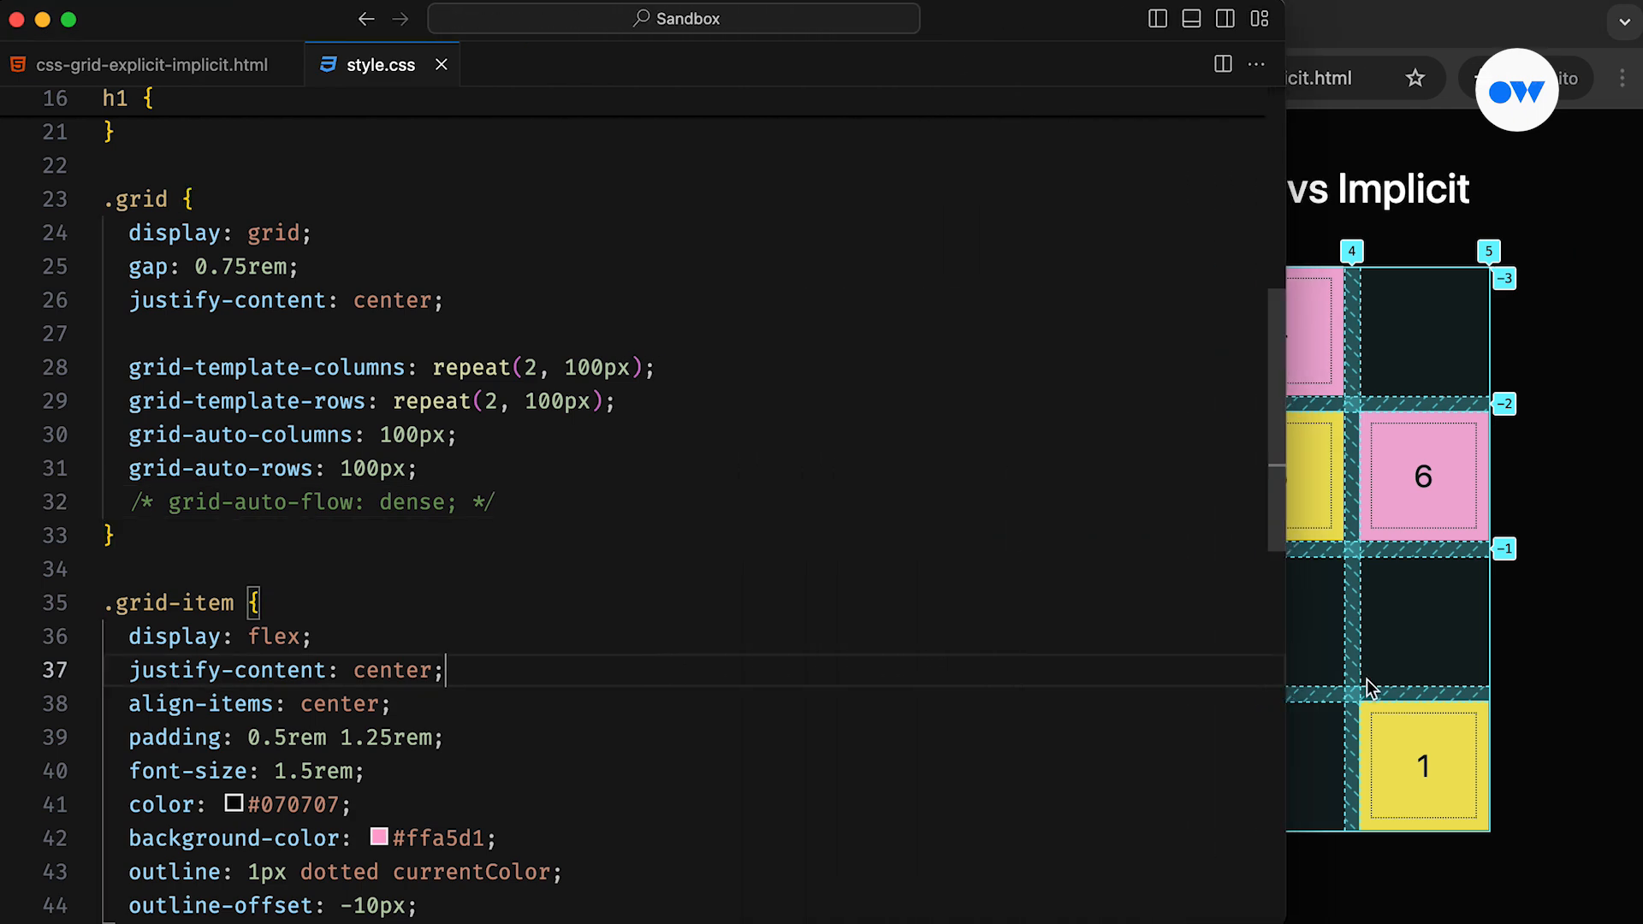